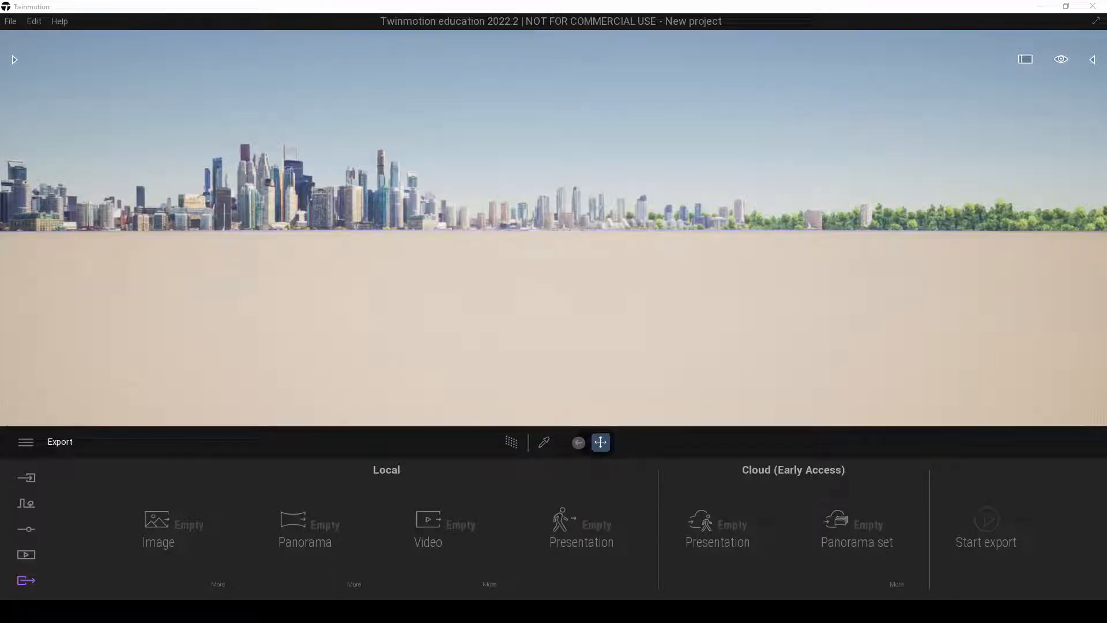
pyautogui.moveTo(537, 144)
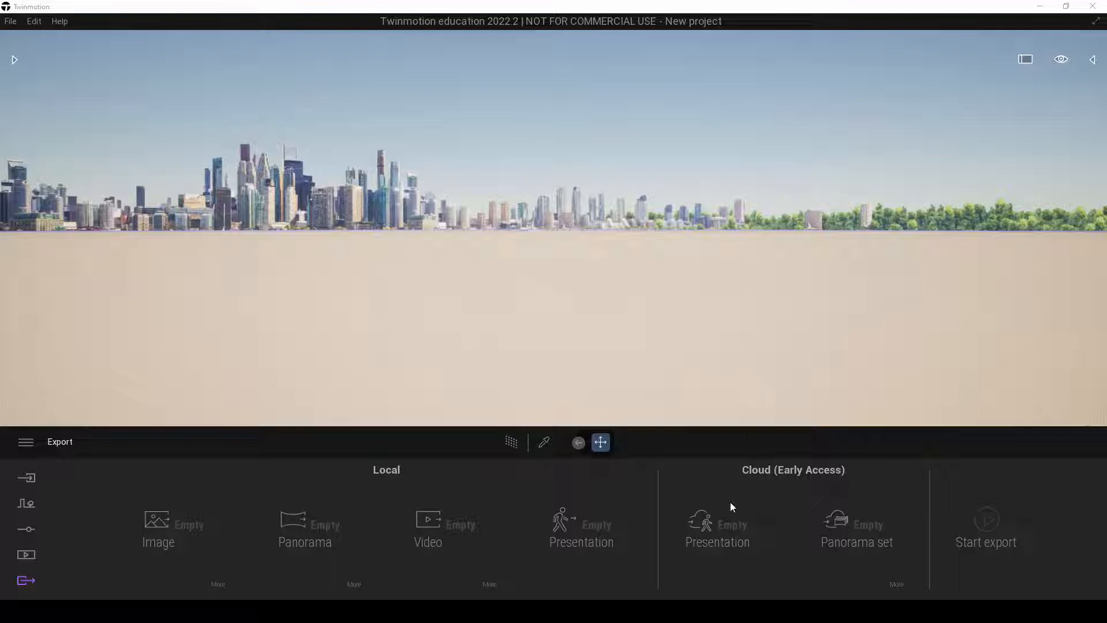
pyautogui.moveTo(700, 561)
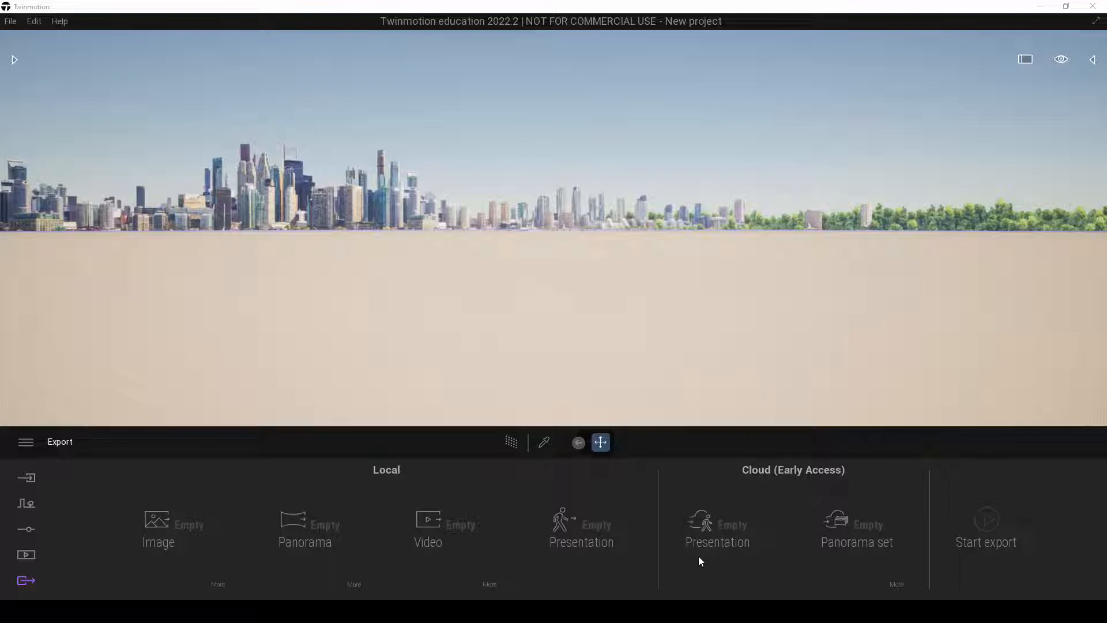
pyautogui.moveTo(744, 493)
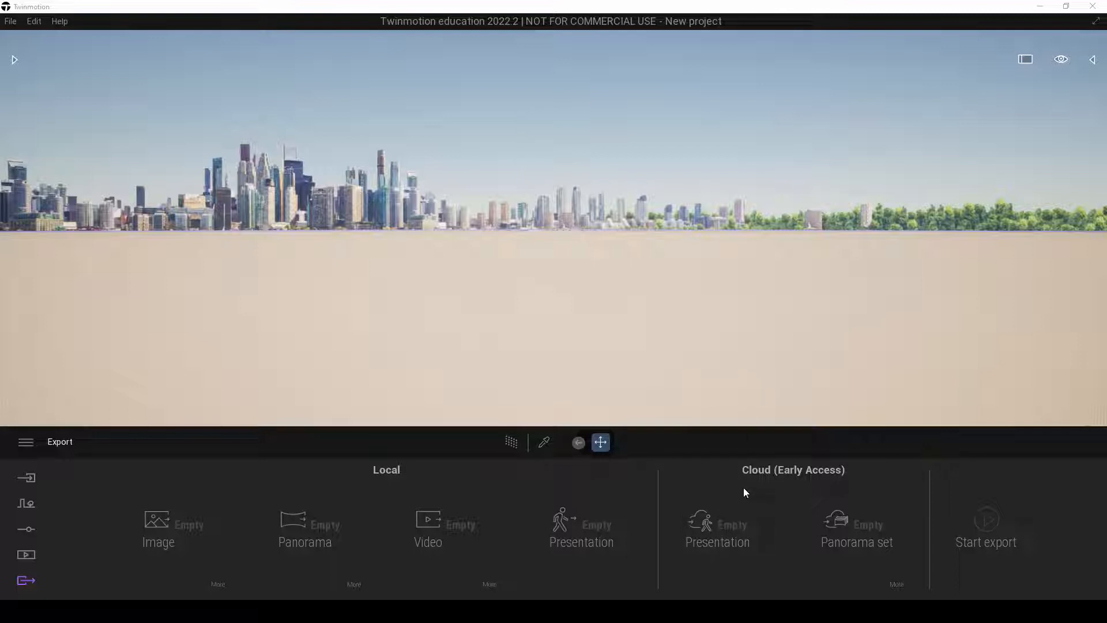
pyautogui.moveTo(760, 482)
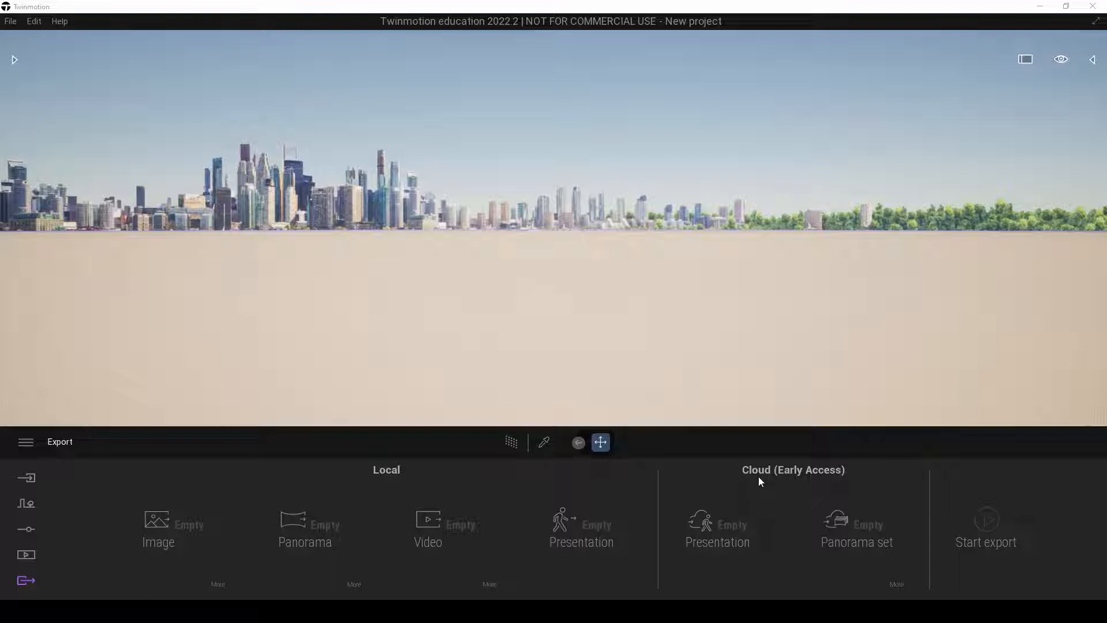
pyautogui.moveTo(755, 497)
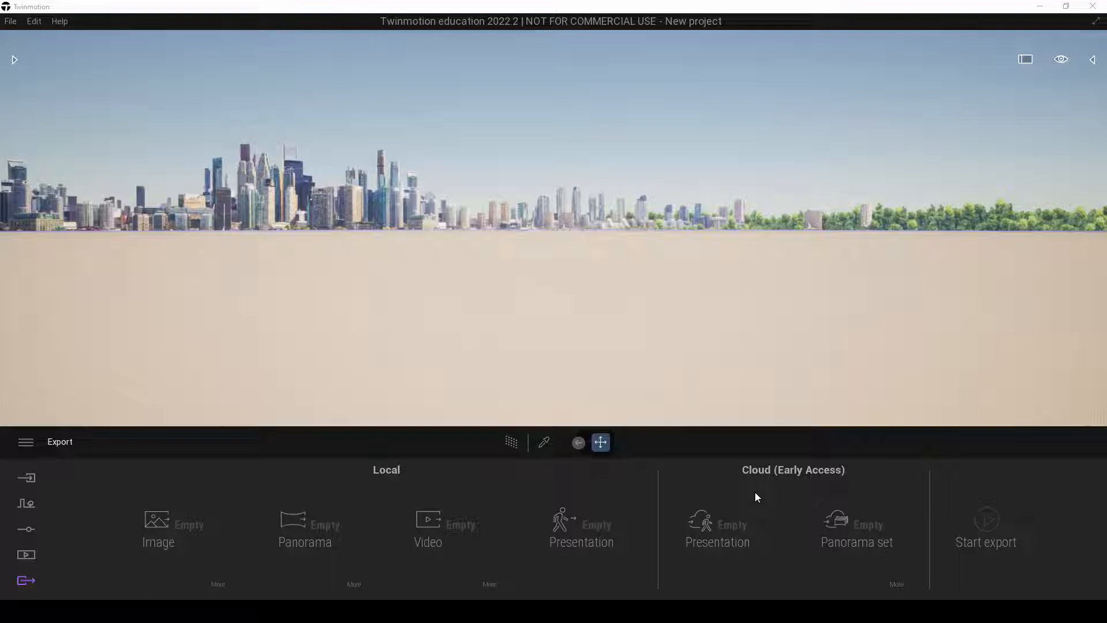
pyautogui.moveTo(751, 500)
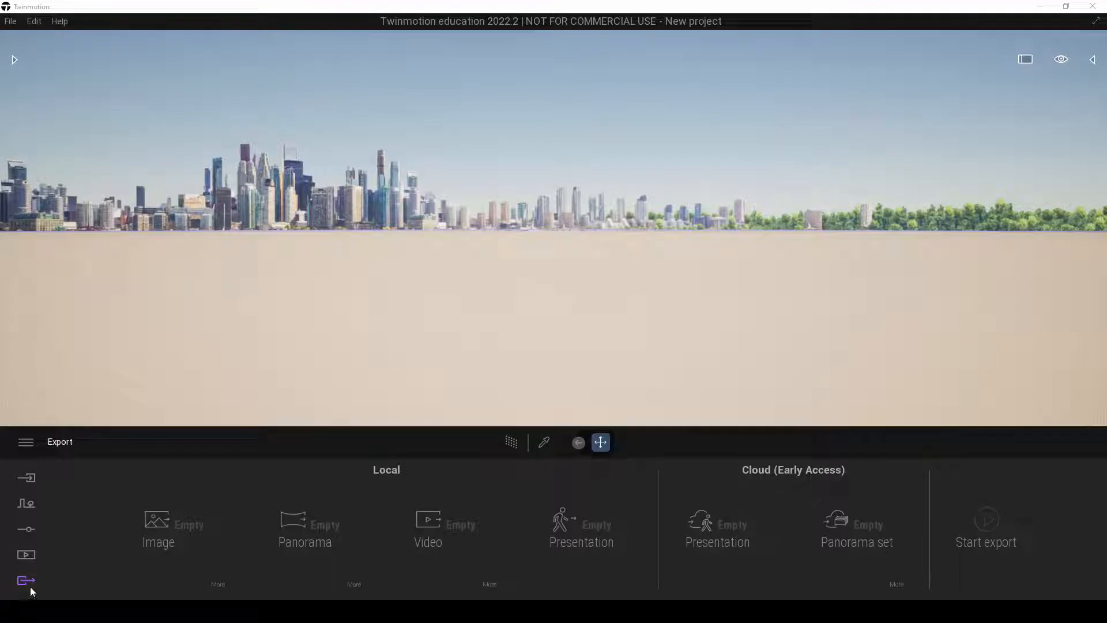
pyautogui.moveTo(26, 580)
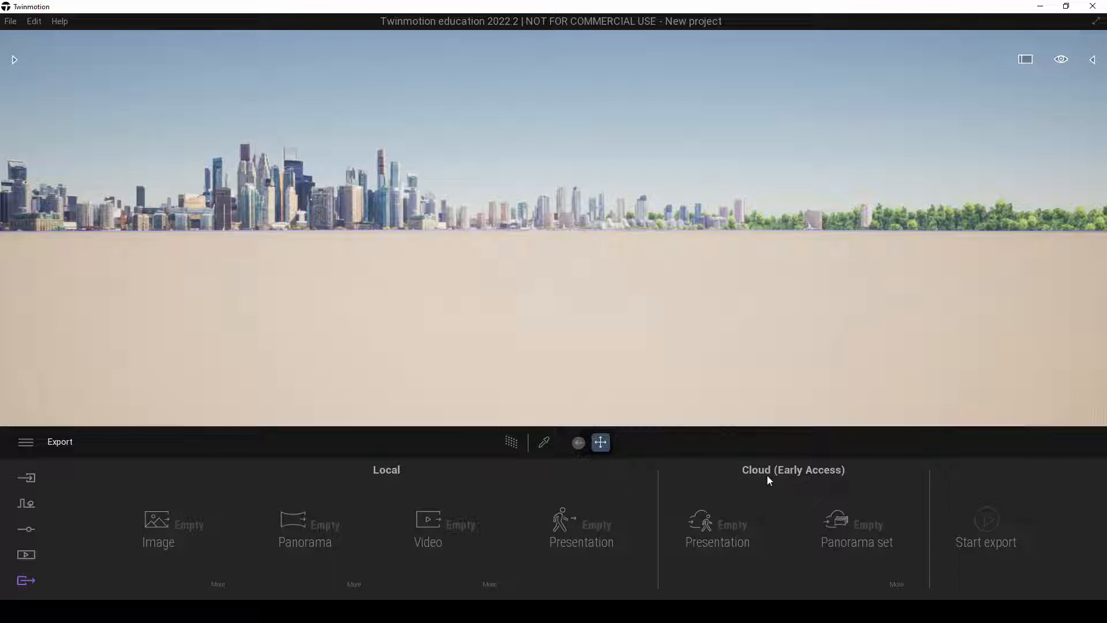
pyautogui.moveTo(808, 480)
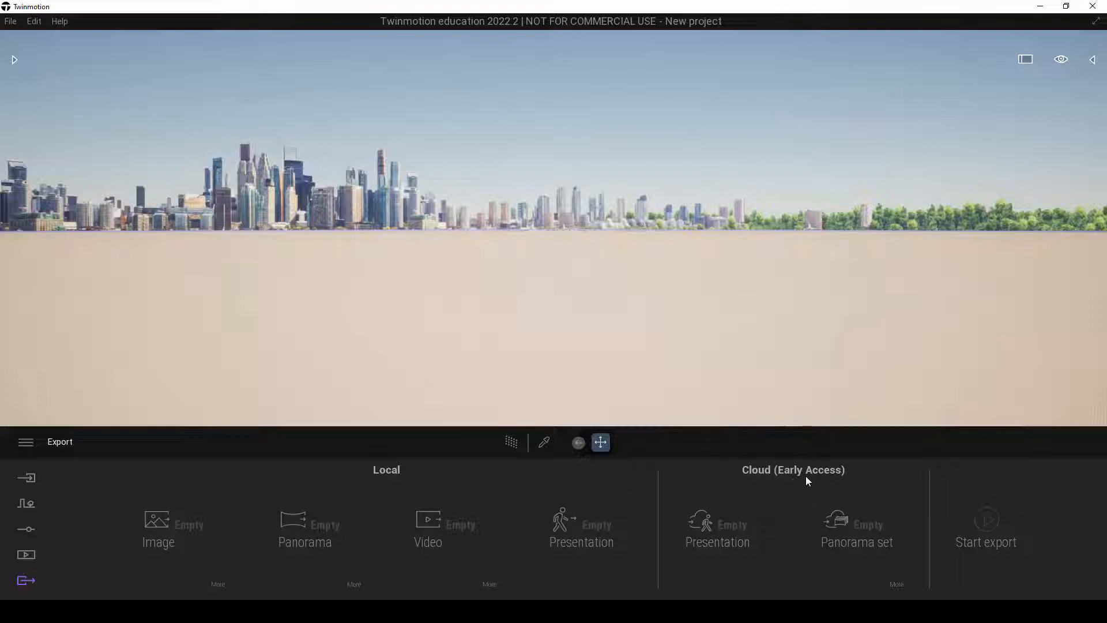
pyautogui.moveTo(857, 526)
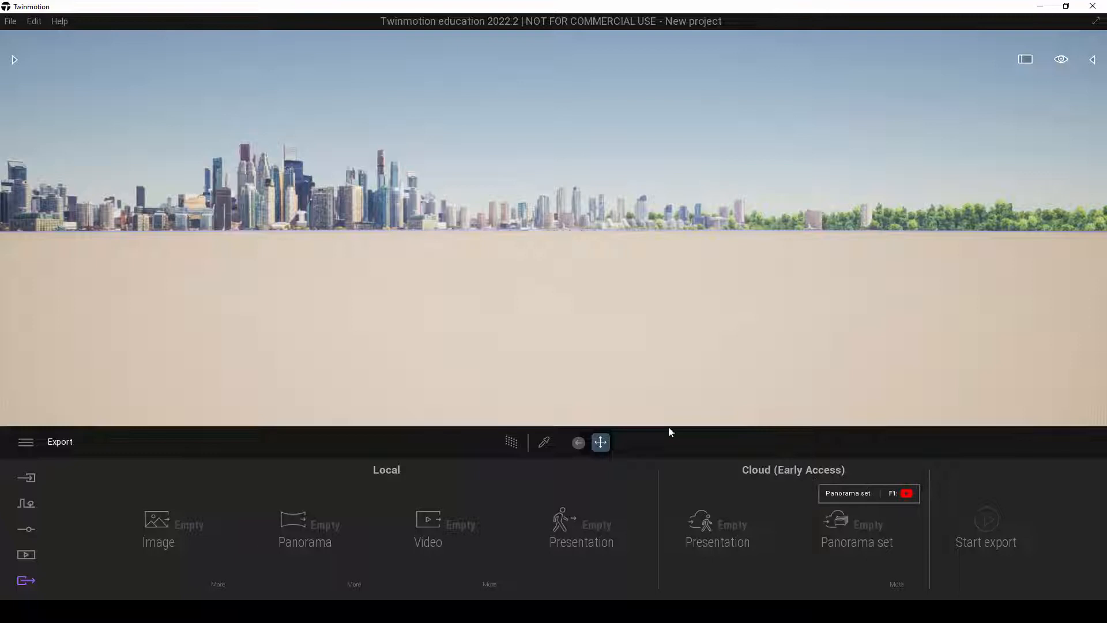
pyautogui.moveTo(47, 67)
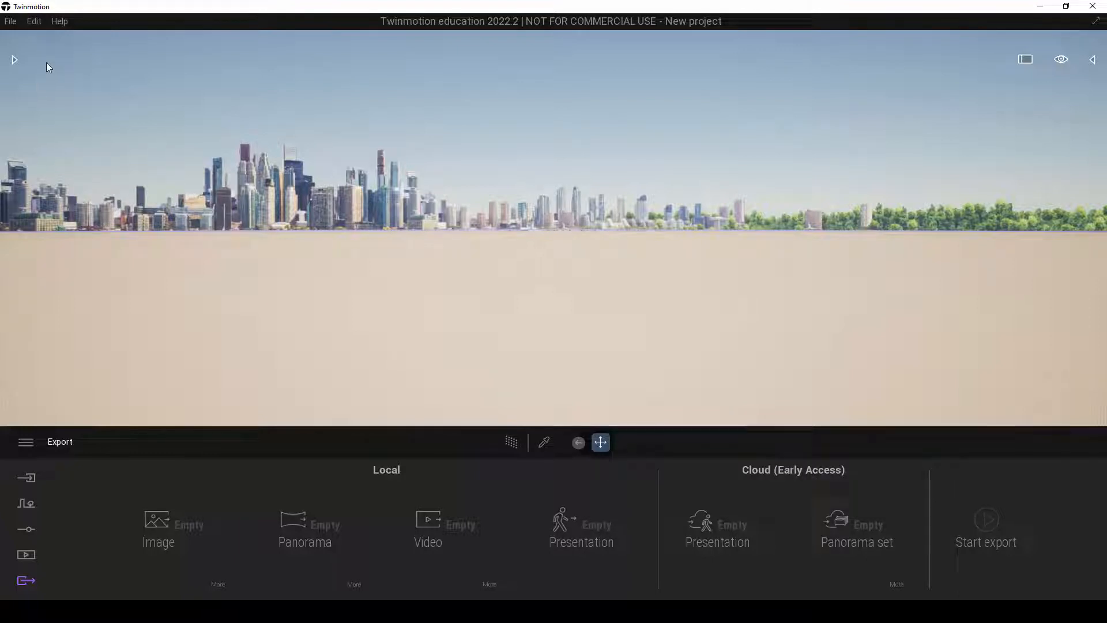
# Load the Materials room demo scene from File > Demo scenes.
pyautogui.click(10, 21)
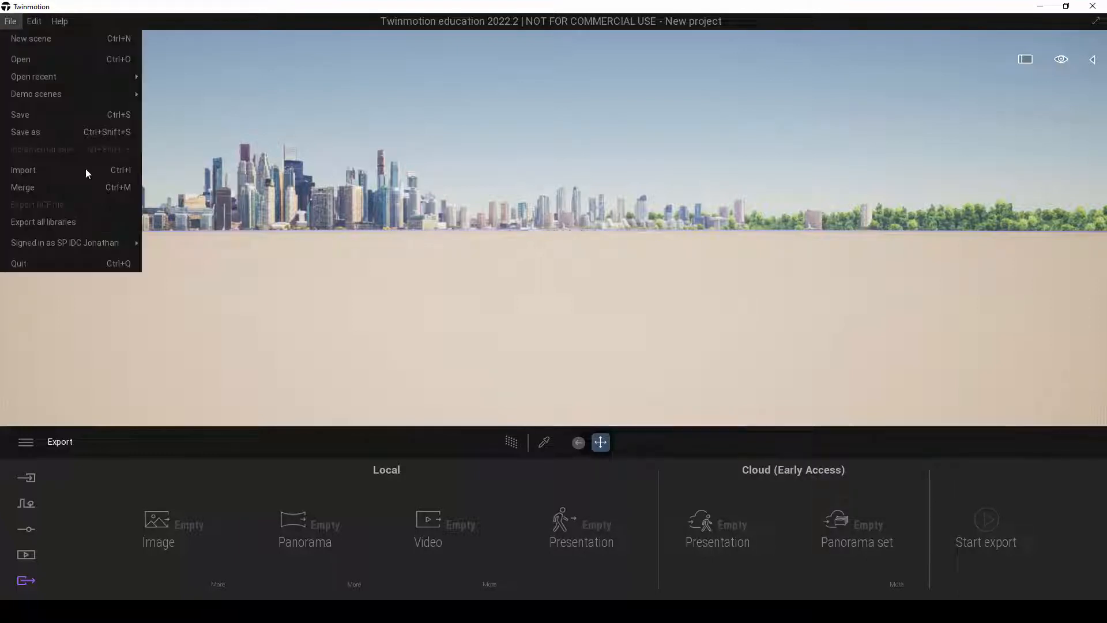
pyautogui.moveTo(35, 94)
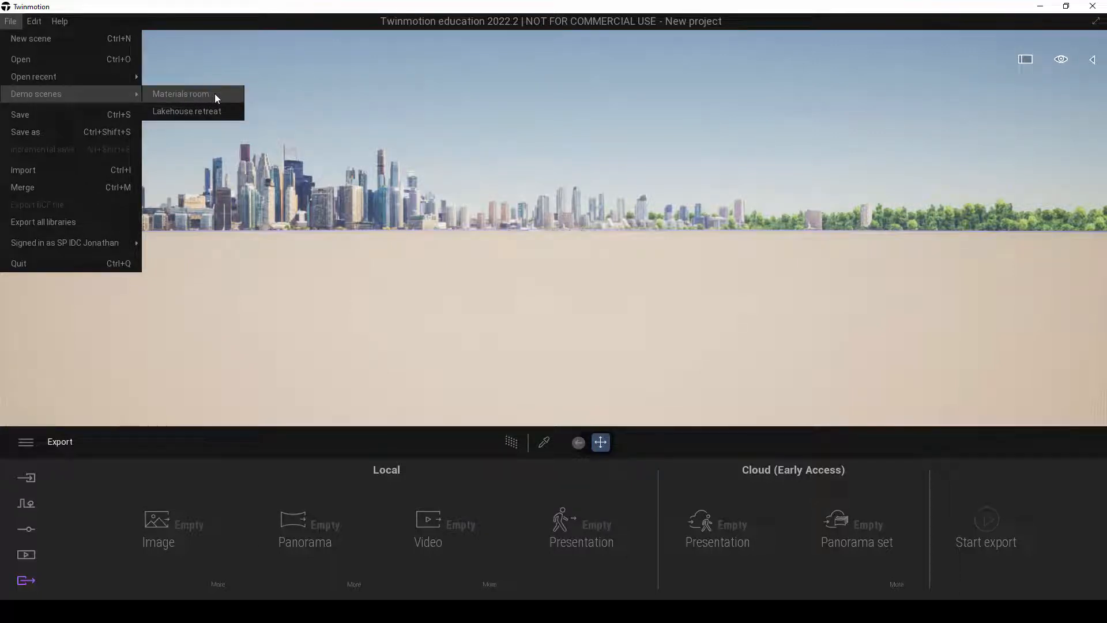
pyautogui.click(181, 94)
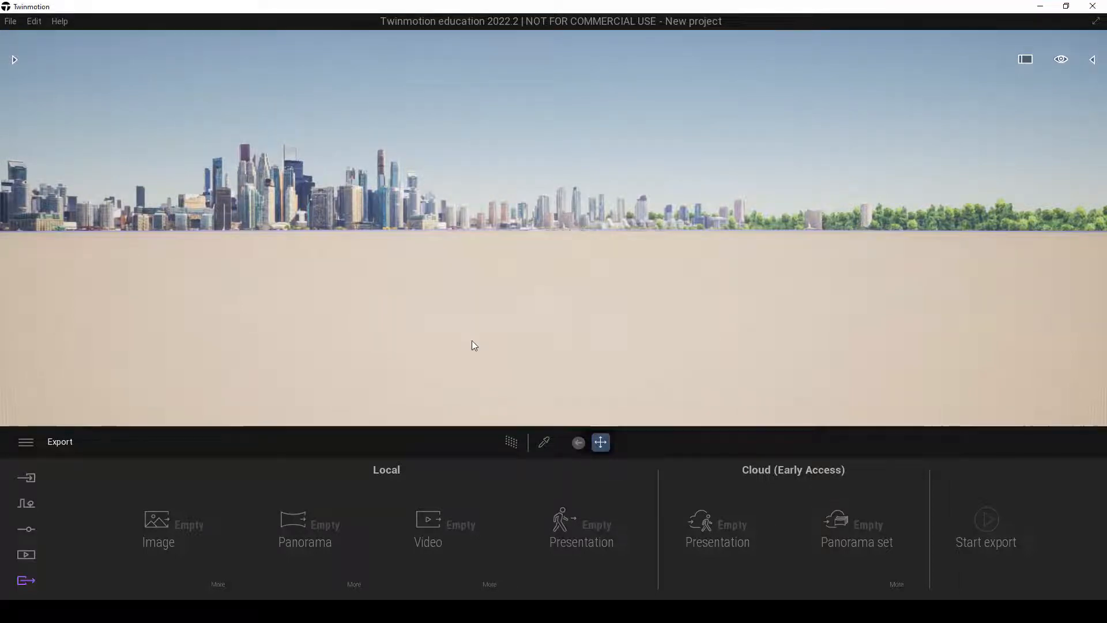
pyautogui.click(26, 478)
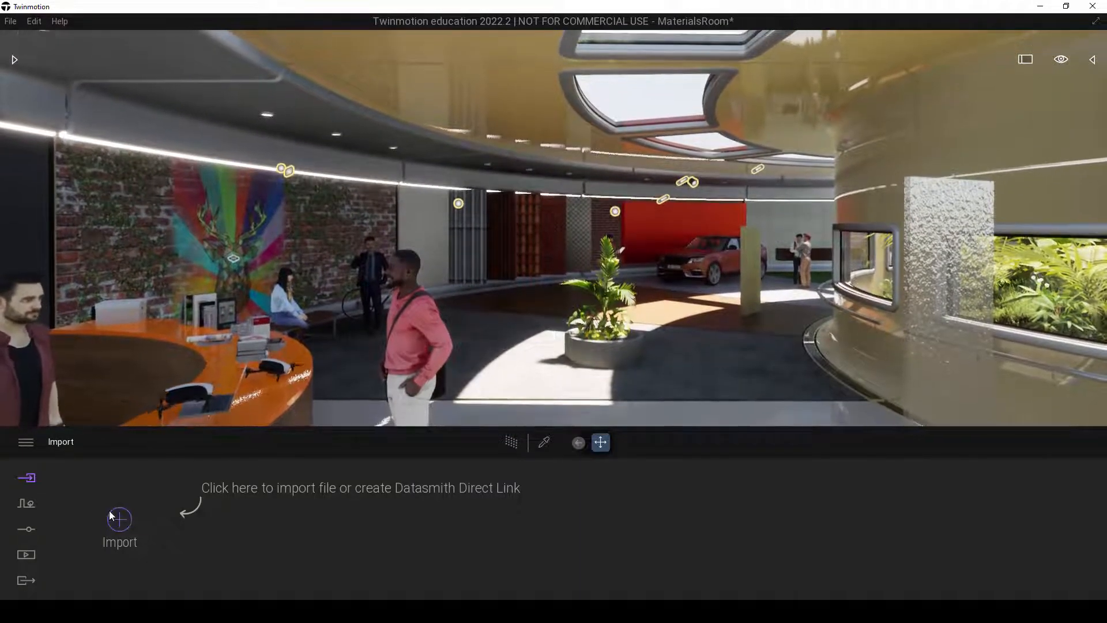
# Capture still images Image1 and Image2 from two different Materials room viewpoints.
pyautogui.click(26, 554)
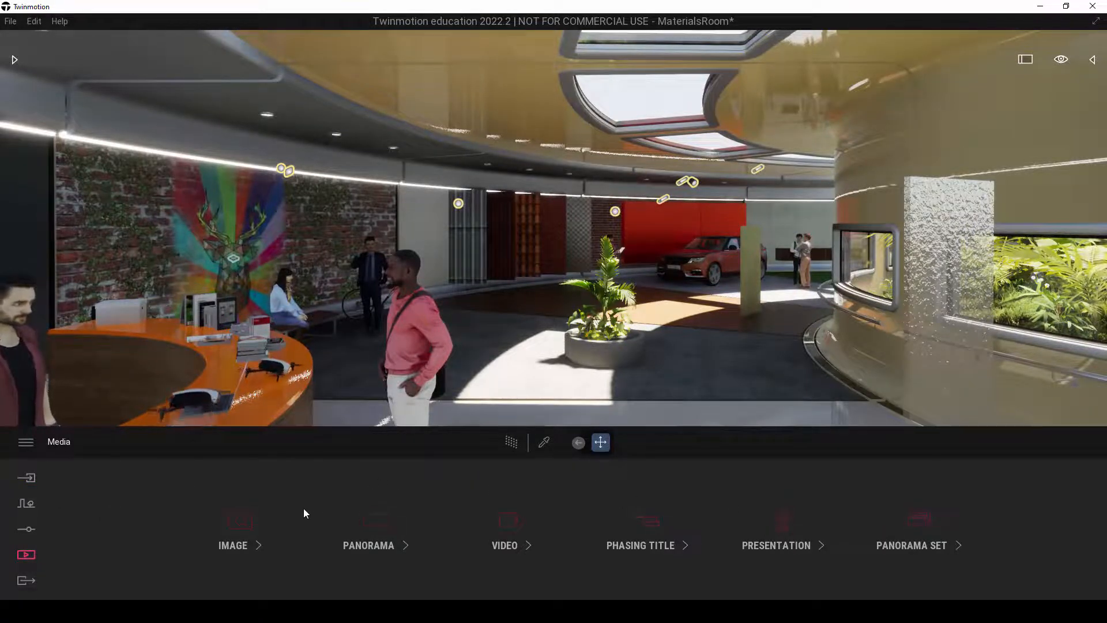
pyautogui.moveTo(239, 520)
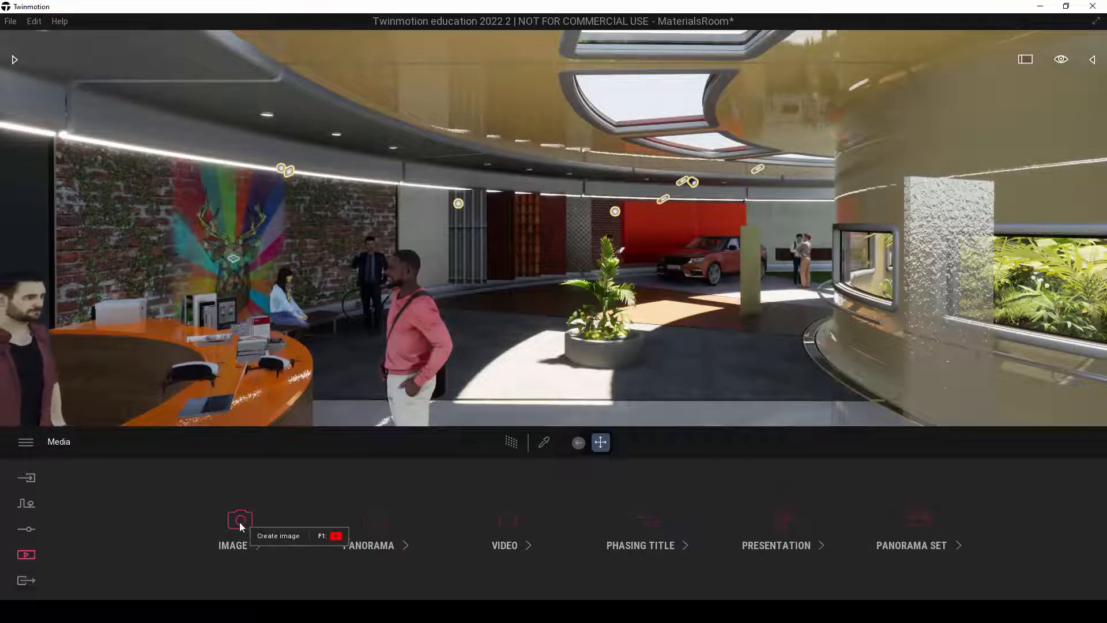
pyautogui.click(239, 526)
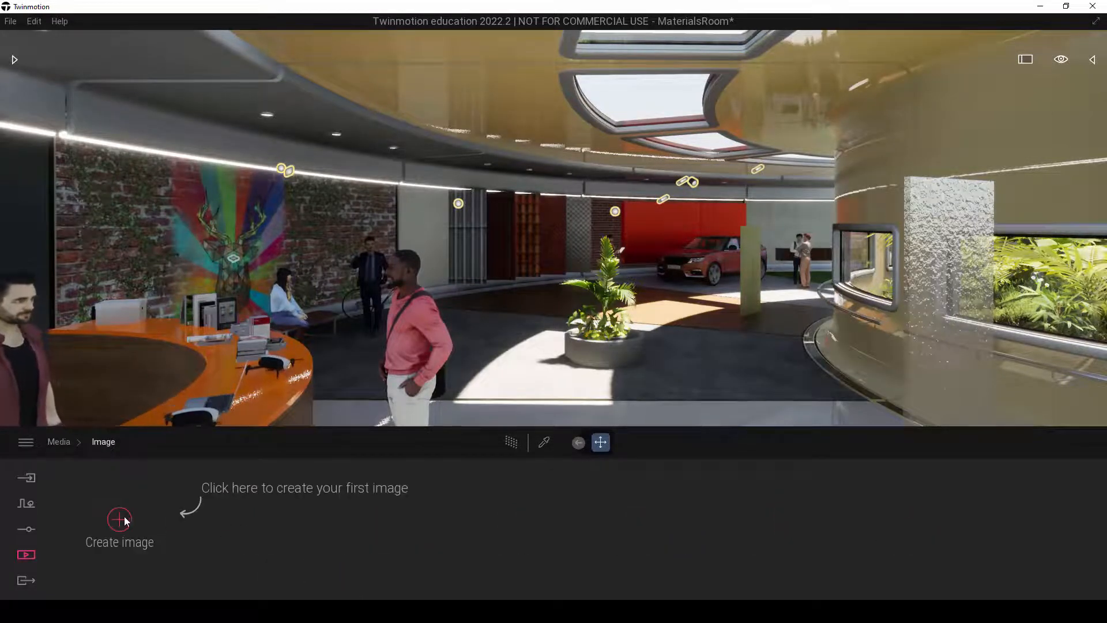
pyautogui.click(119, 519)
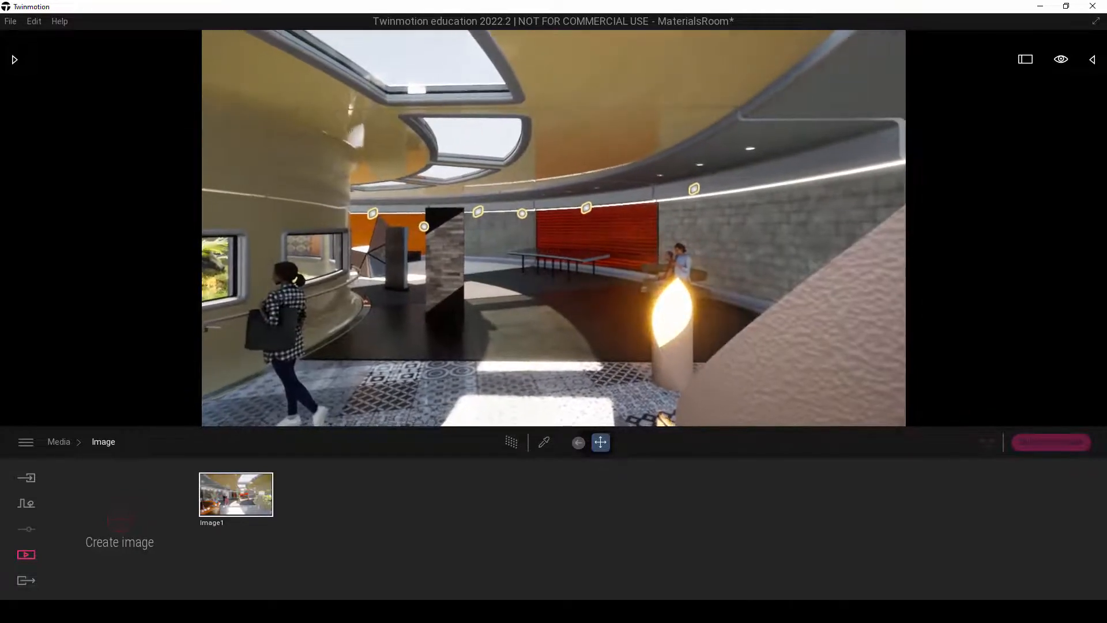
pyautogui.click(120, 542)
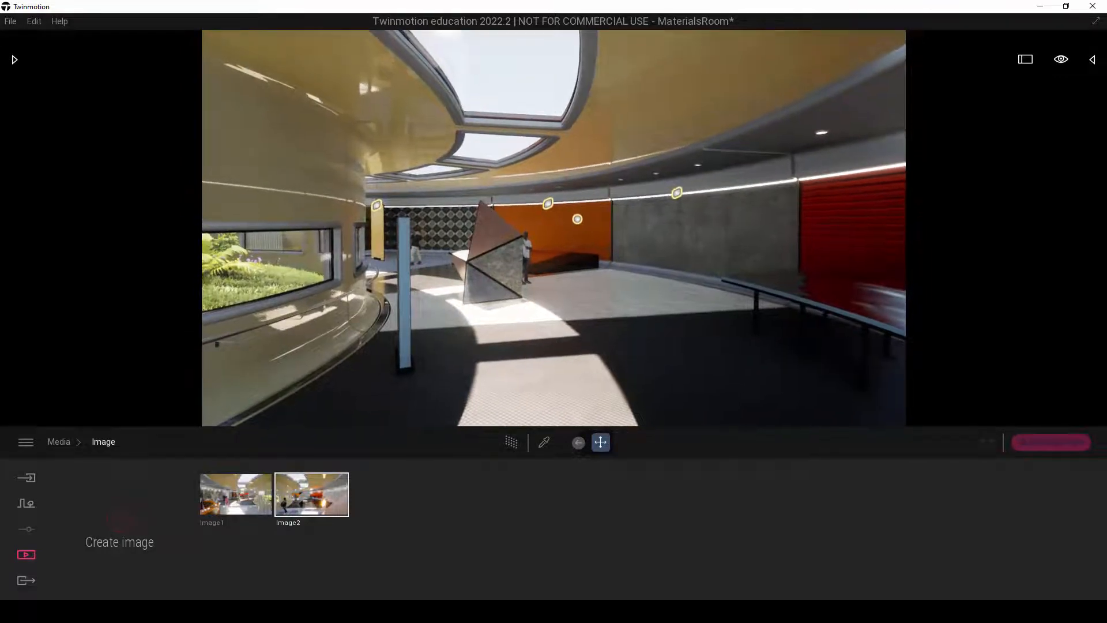
pyautogui.moveTo(119, 520)
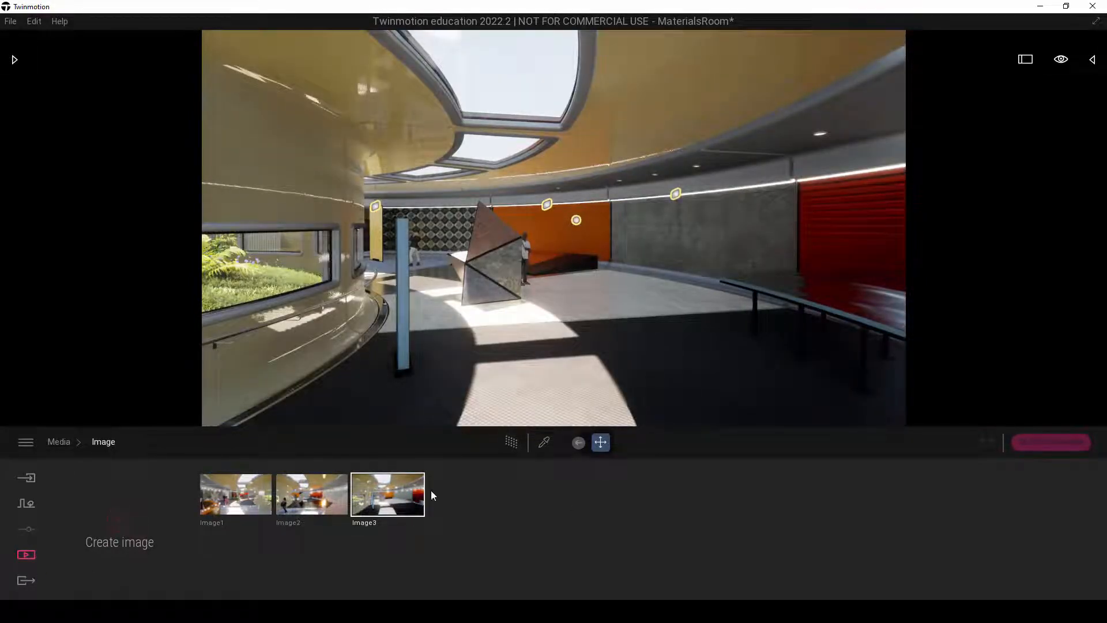
# Add an empty Presentation1 from the Media presentation list.
pyautogui.click(59, 442)
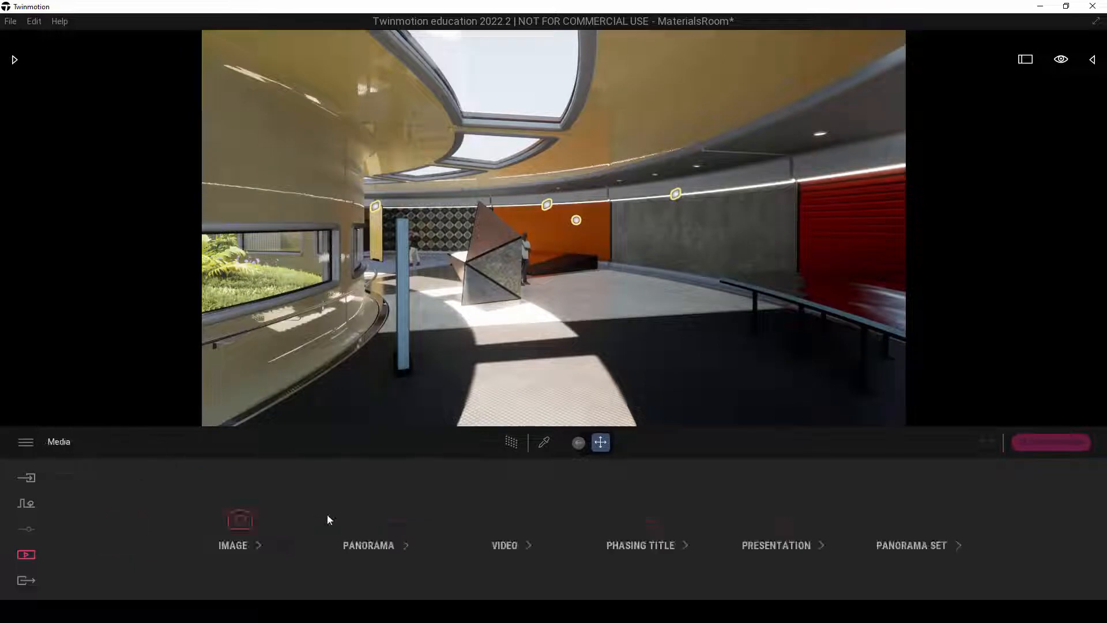
pyautogui.click(776, 544)
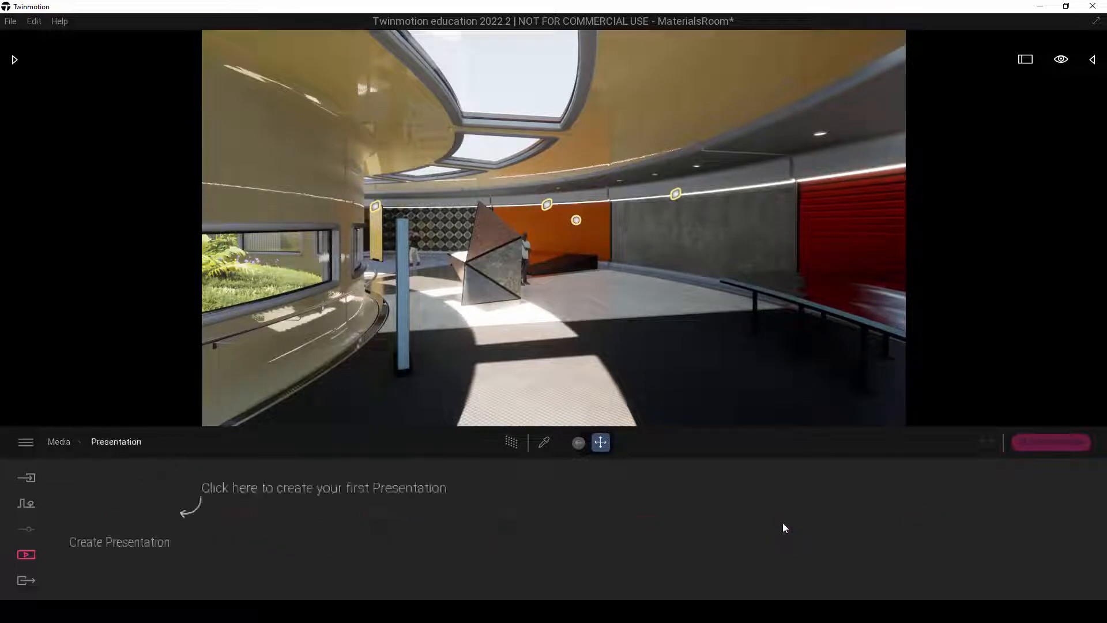
pyautogui.moveTo(119, 519)
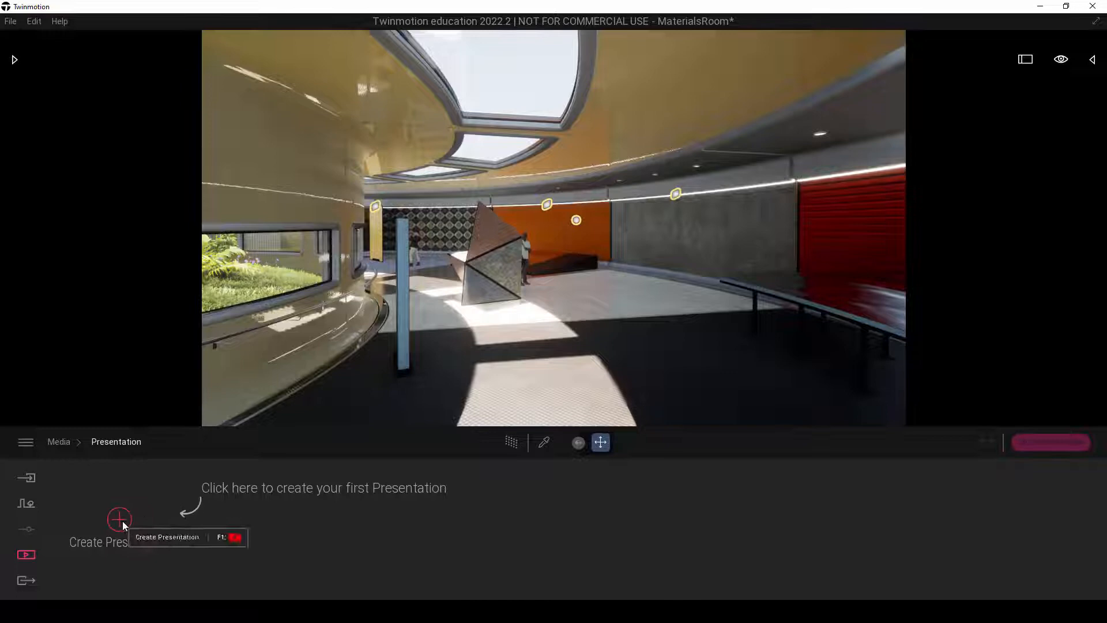
pyautogui.click(120, 520)
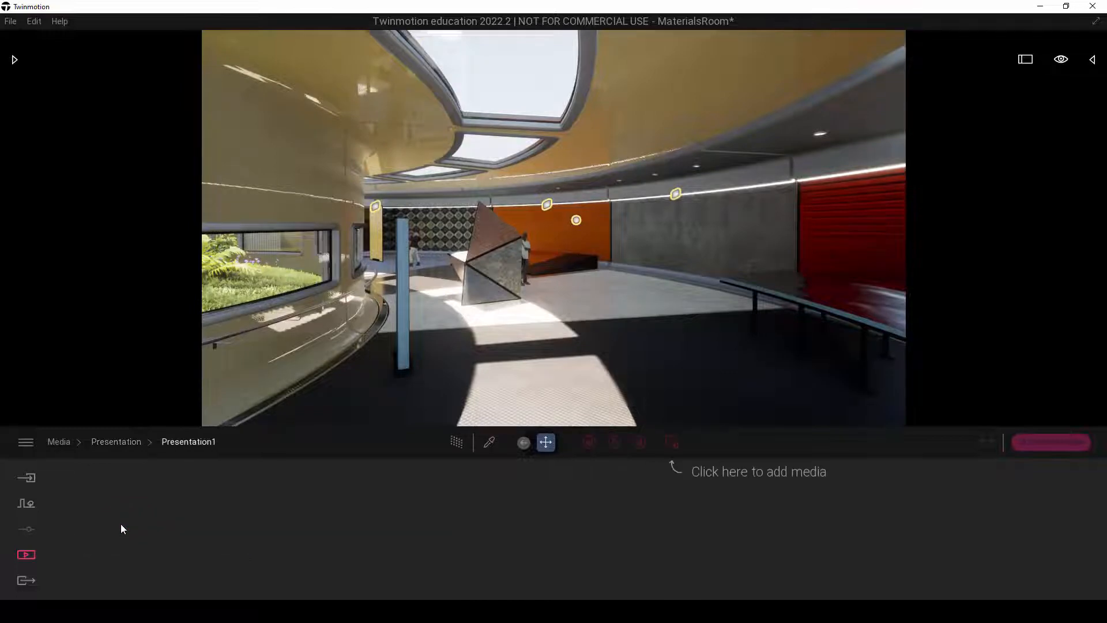
pyautogui.moveTo(755, 462)
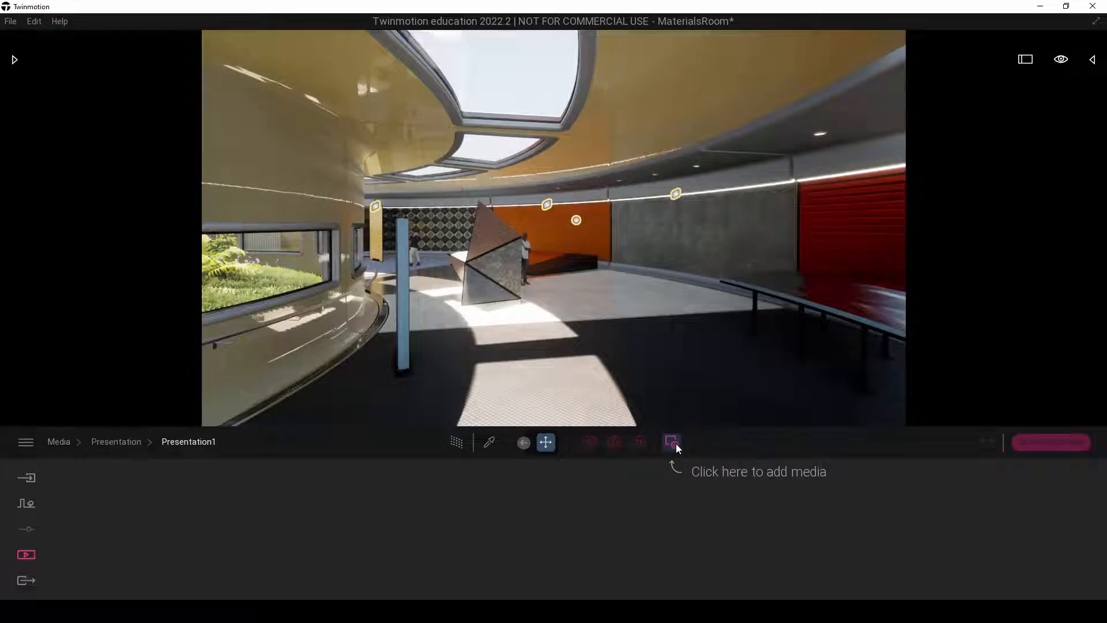
# Drag Image1, Image2 and Image3 into Presentation1's timeline in order.
pyautogui.click(670, 442)
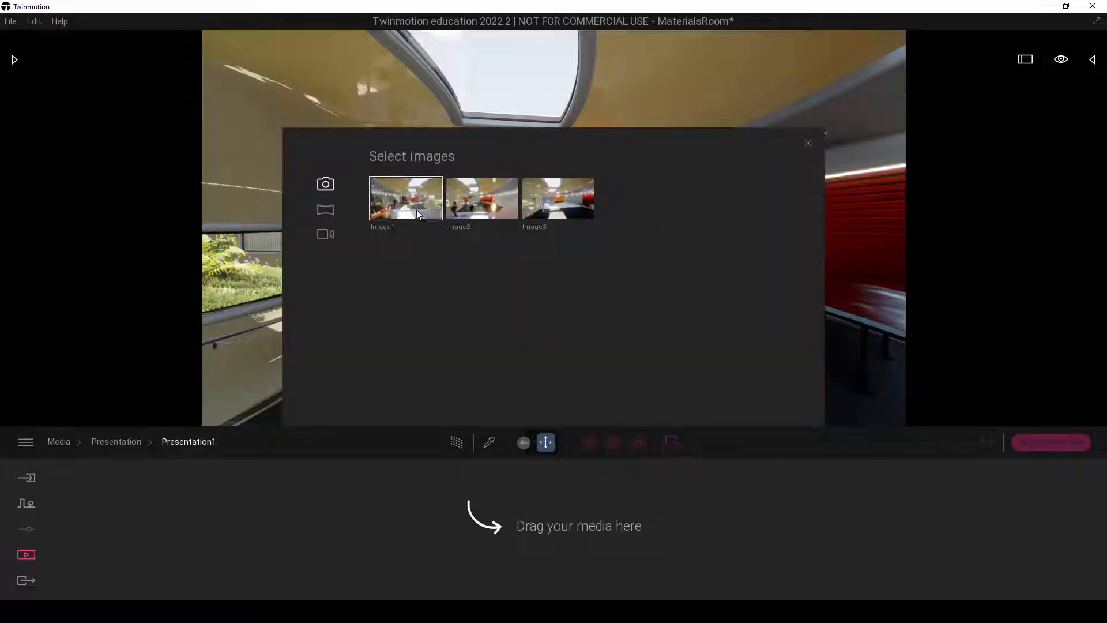
pyautogui.moveTo(406, 198); pyautogui.dragTo(549, 536)
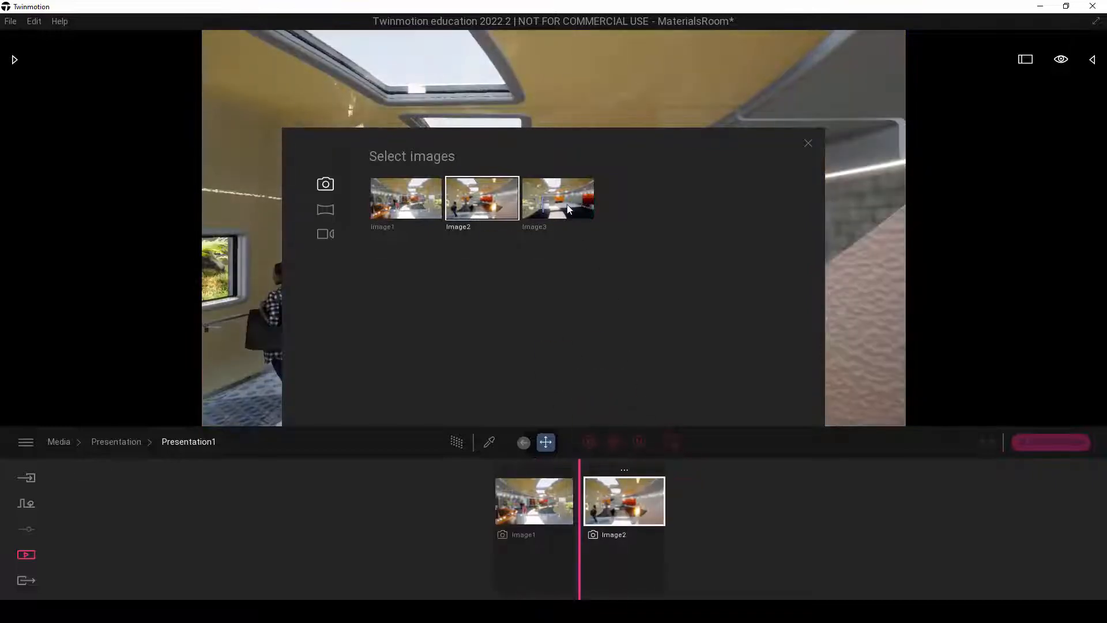
pyautogui.click(558, 198)
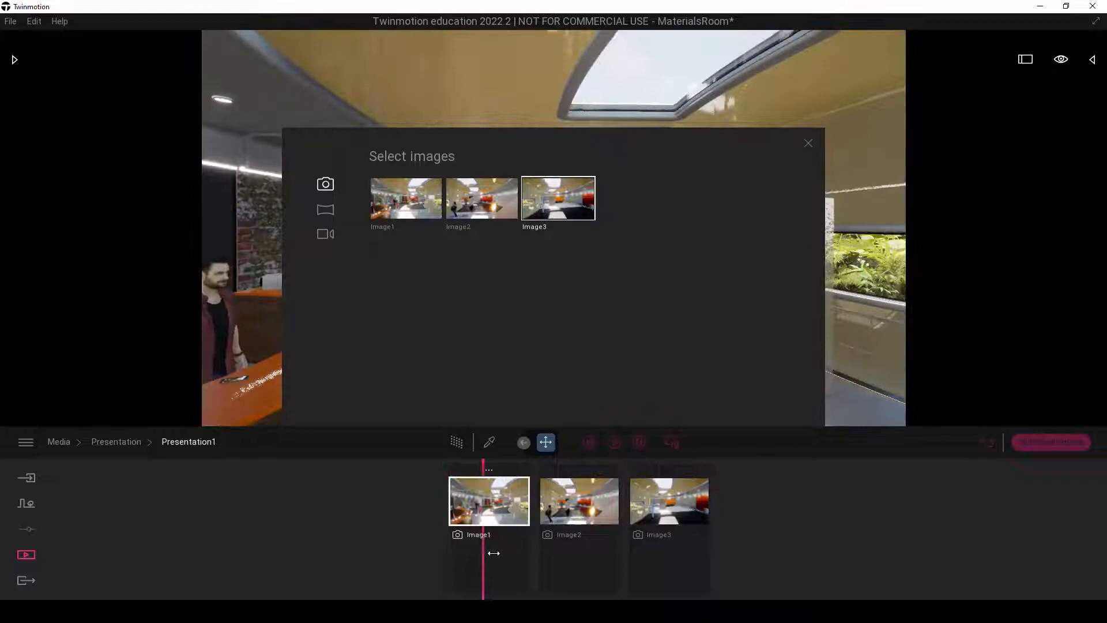
pyautogui.click(668, 501)
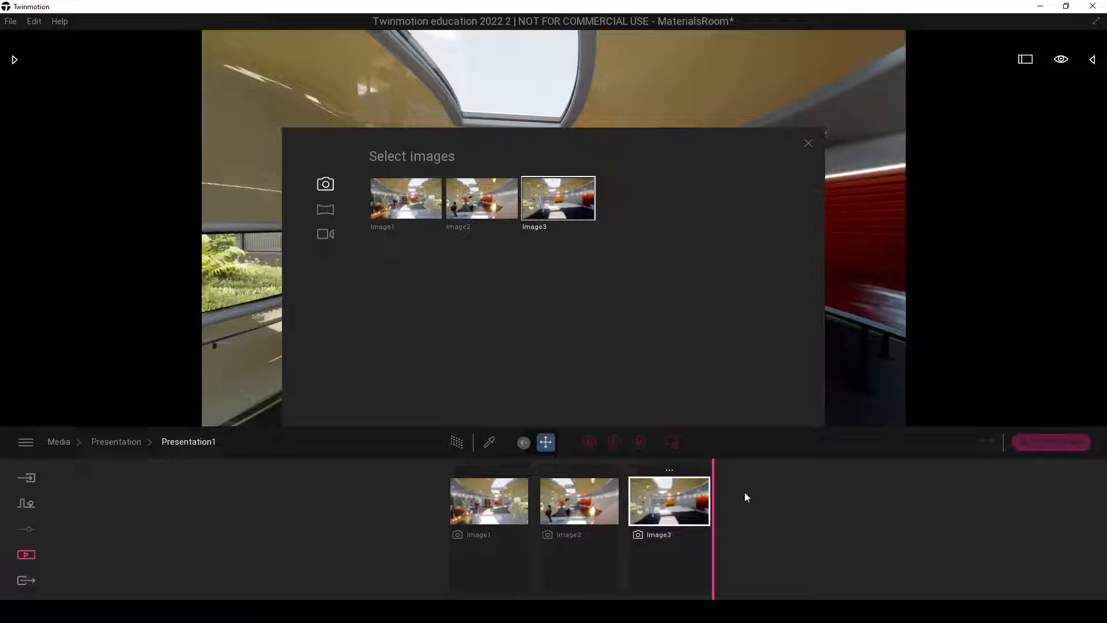
pyautogui.moveTo(579, 500)
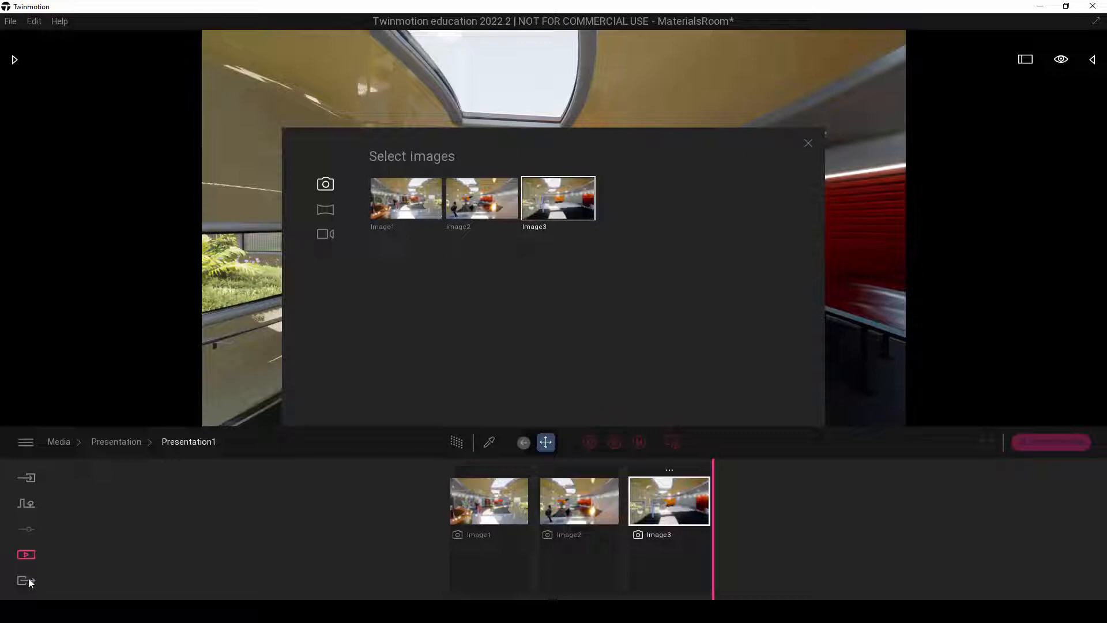
pyautogui.moveTo(26, 581)
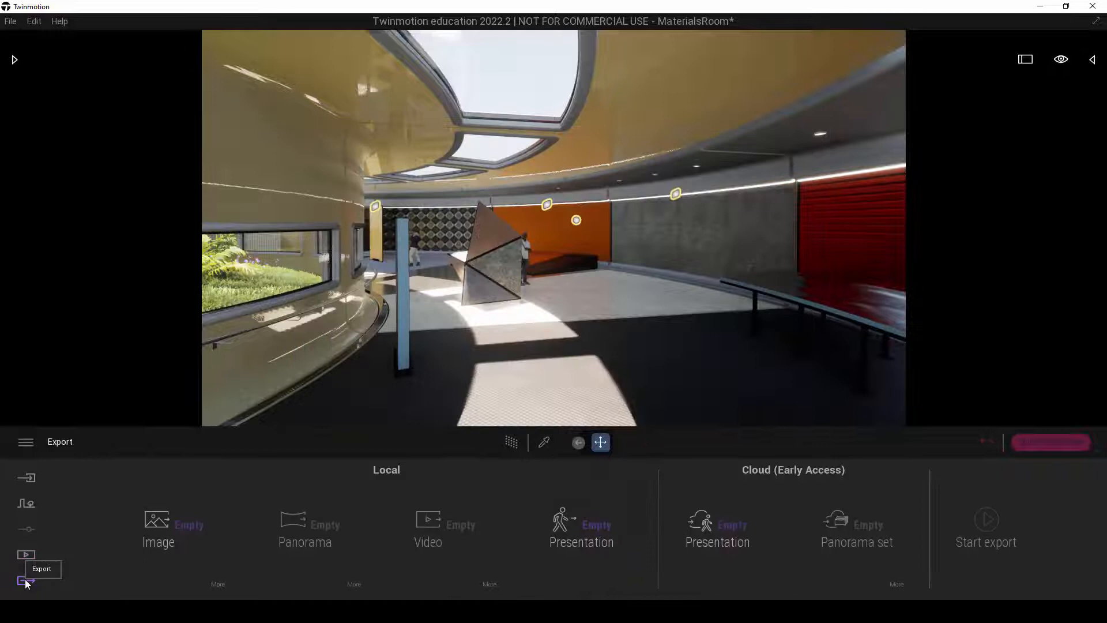
pyautogui.moveTo(585, 534)
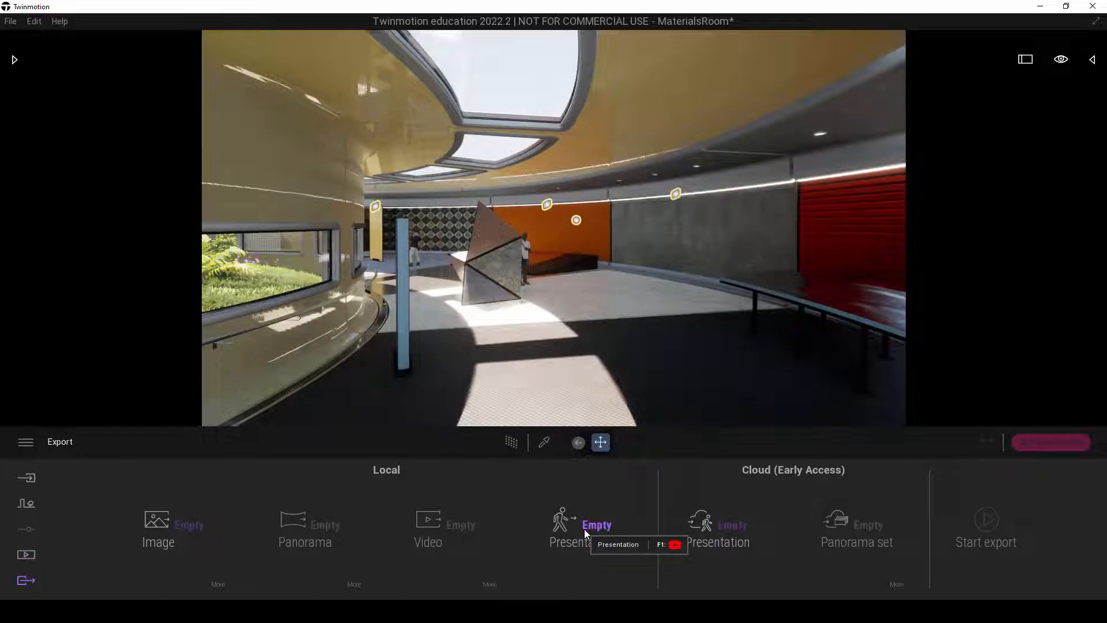
pyautogui.moveTo(735, 526)
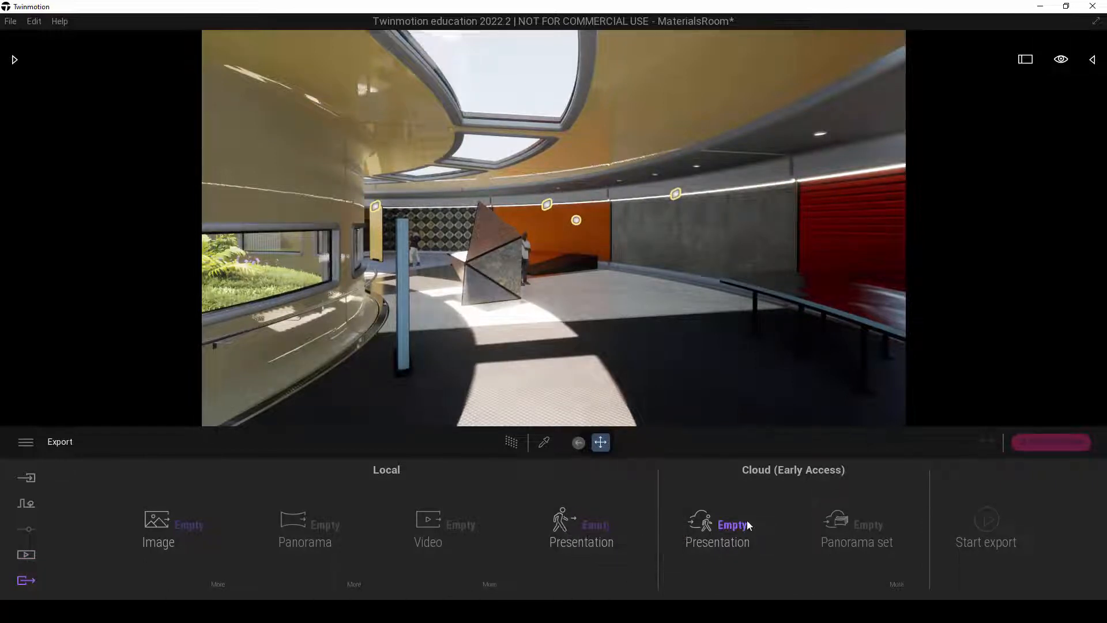
pyautogui.moveTo(718, 526)
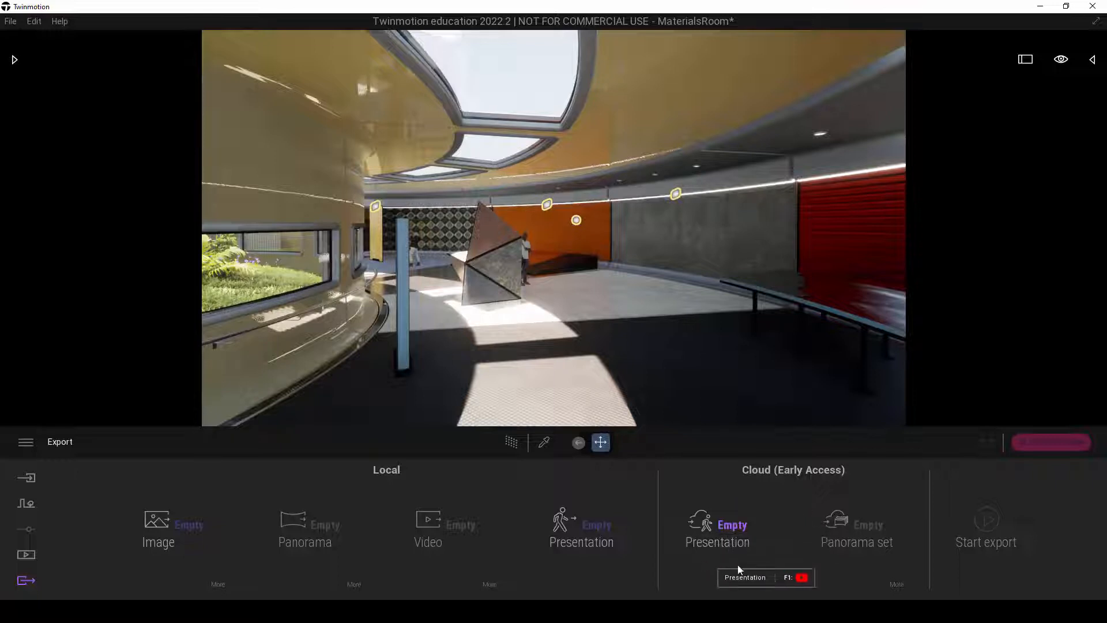
pyautogui.moveTo(717, 529)
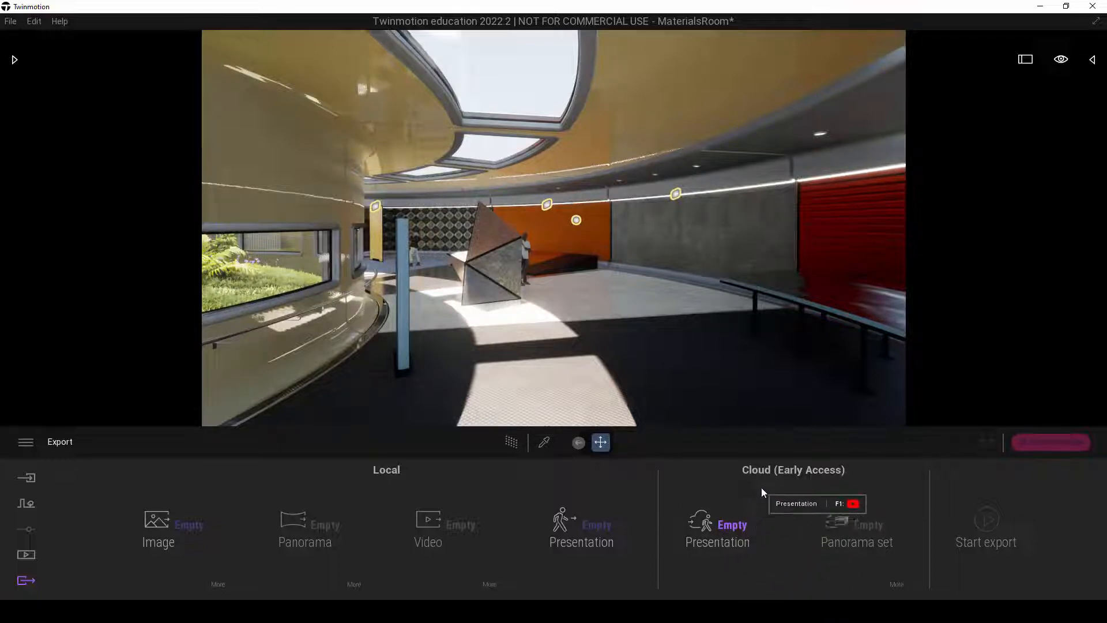
pyautogui.moveTo(781, 503)
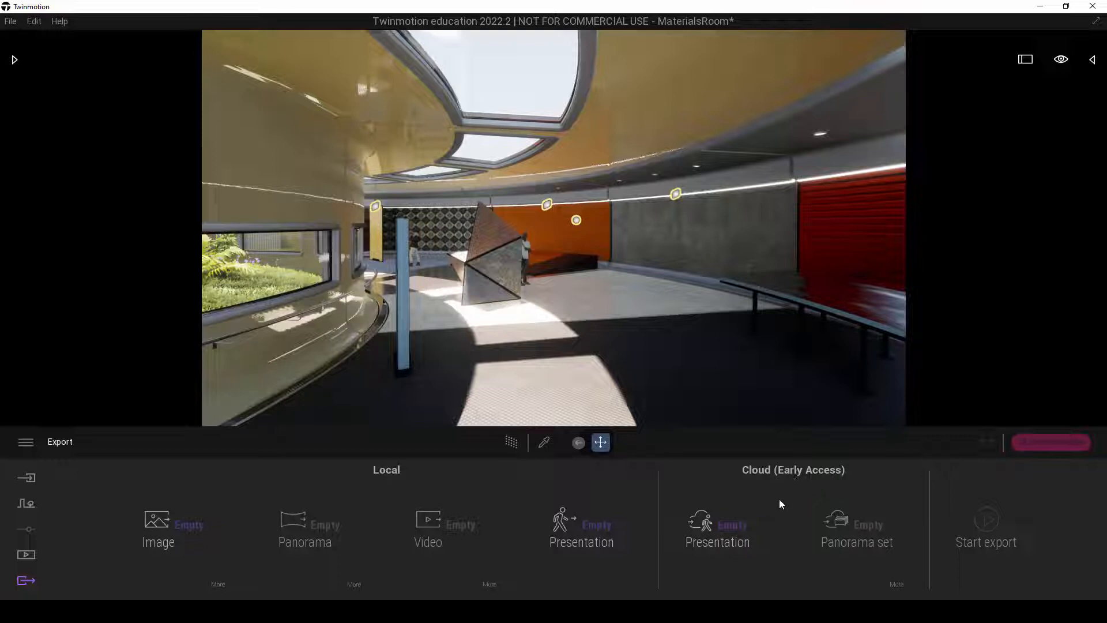
# Choose Presentation1 as the Cloud Presentation export media.
pyautogui.click(717, 526)
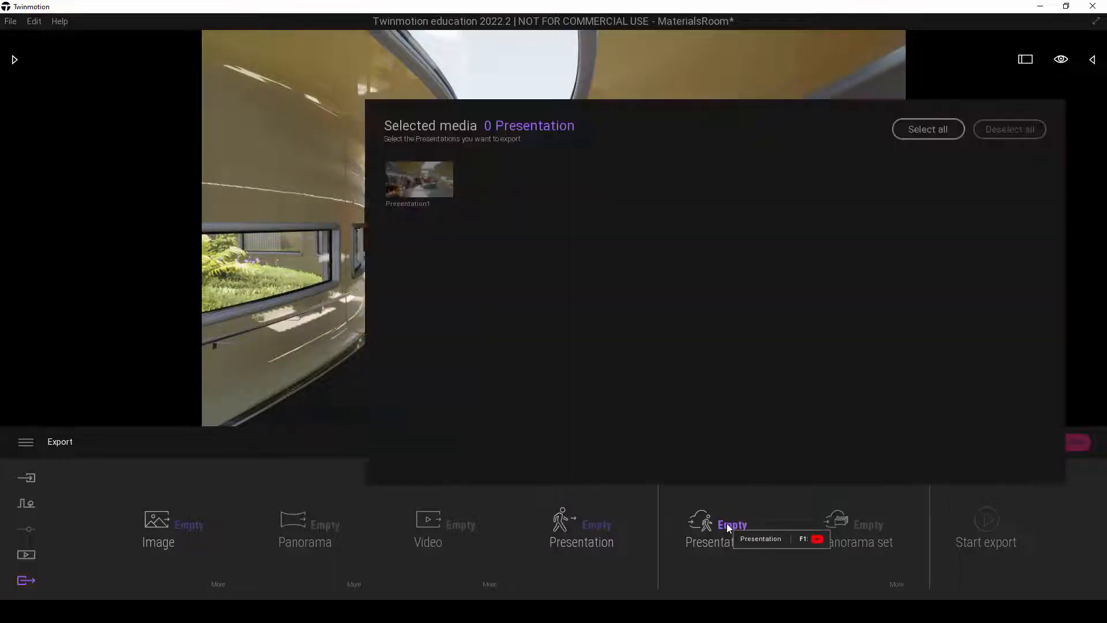
pyautogui.click(418, 179)
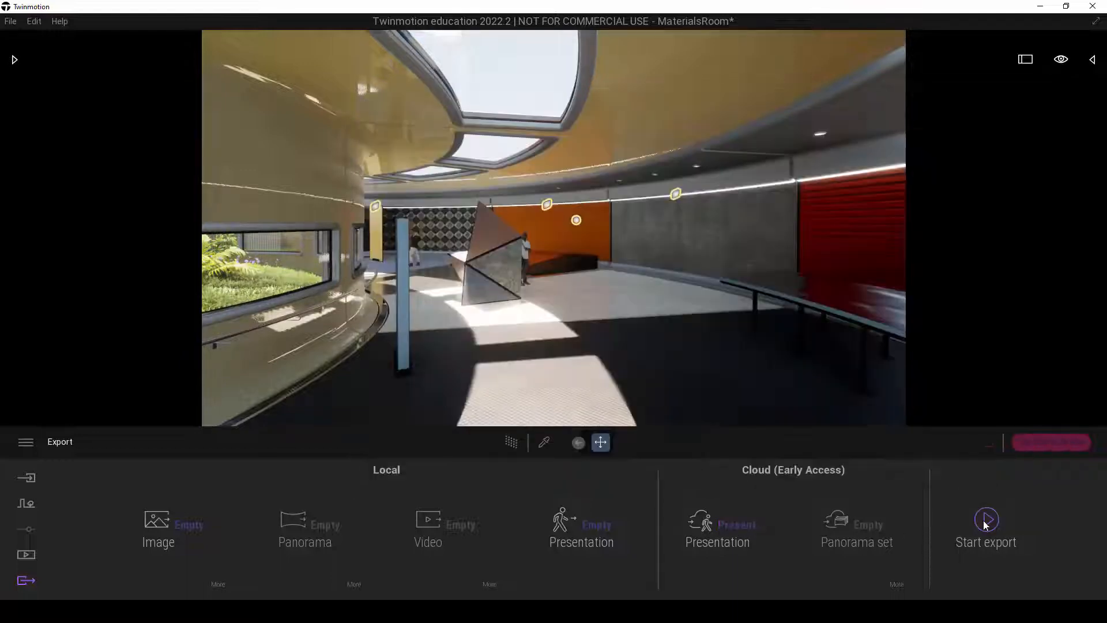
# Start the cloud export and accept the EULA after scrolling through it.
pyautogui.click(986, 520)
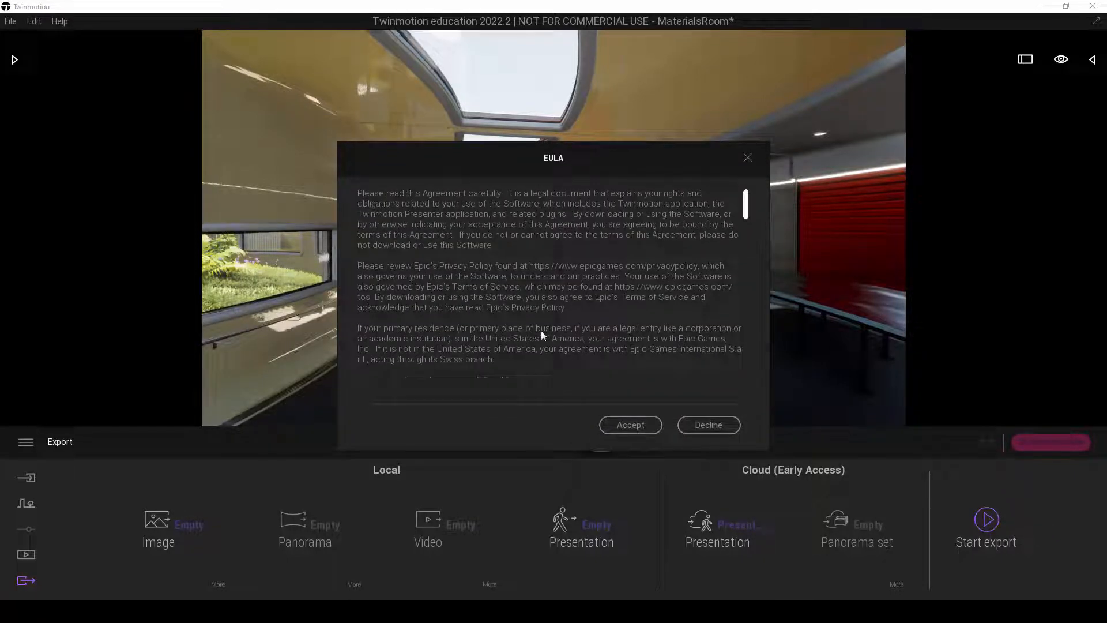
pyautogui.scroll(-3)
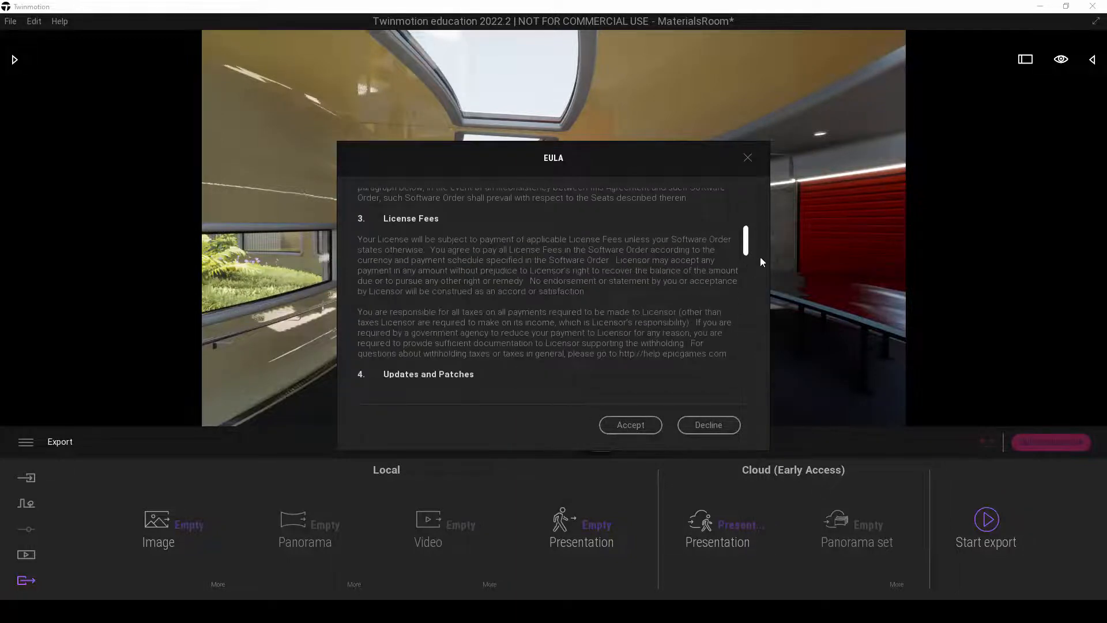
pyautogui.scroll(-3)
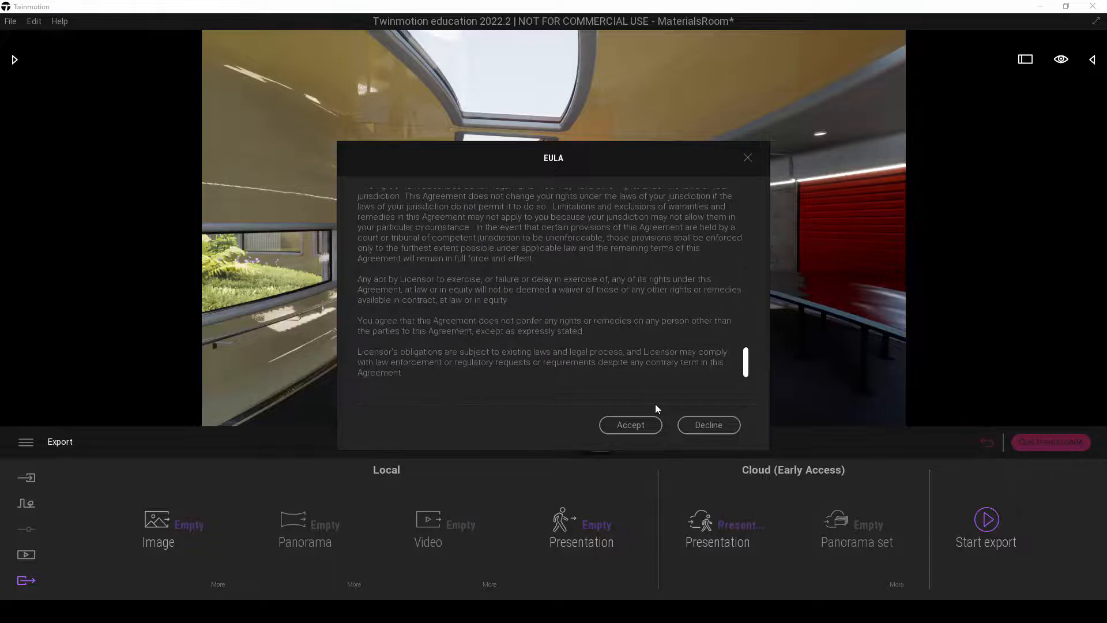
pyautogui.click(629, 424)
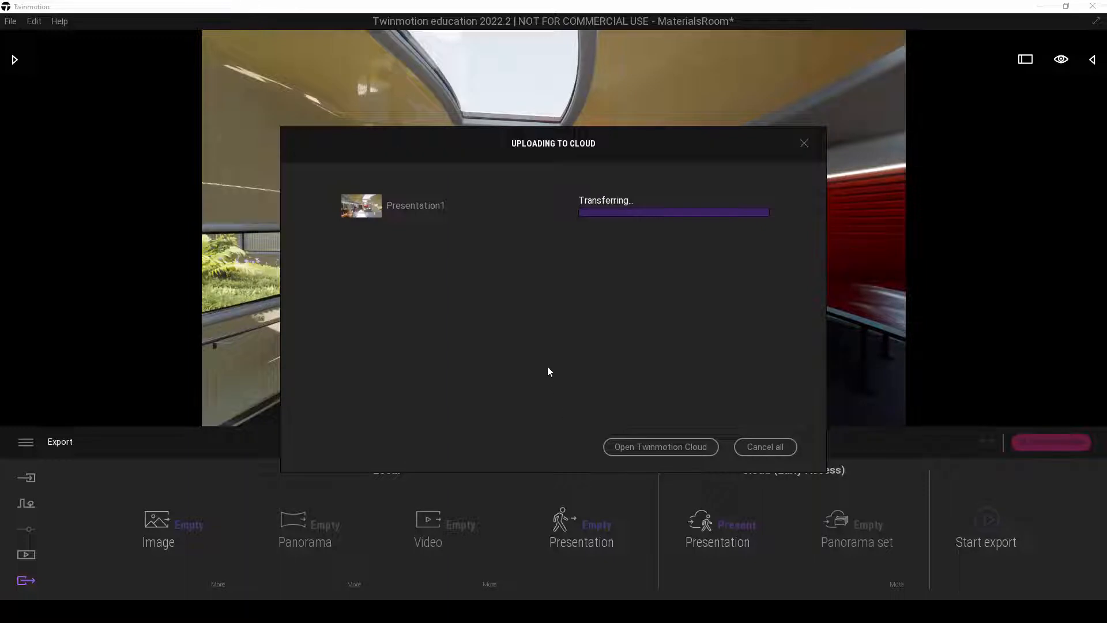
pyautogui.moveTo(520, 290)
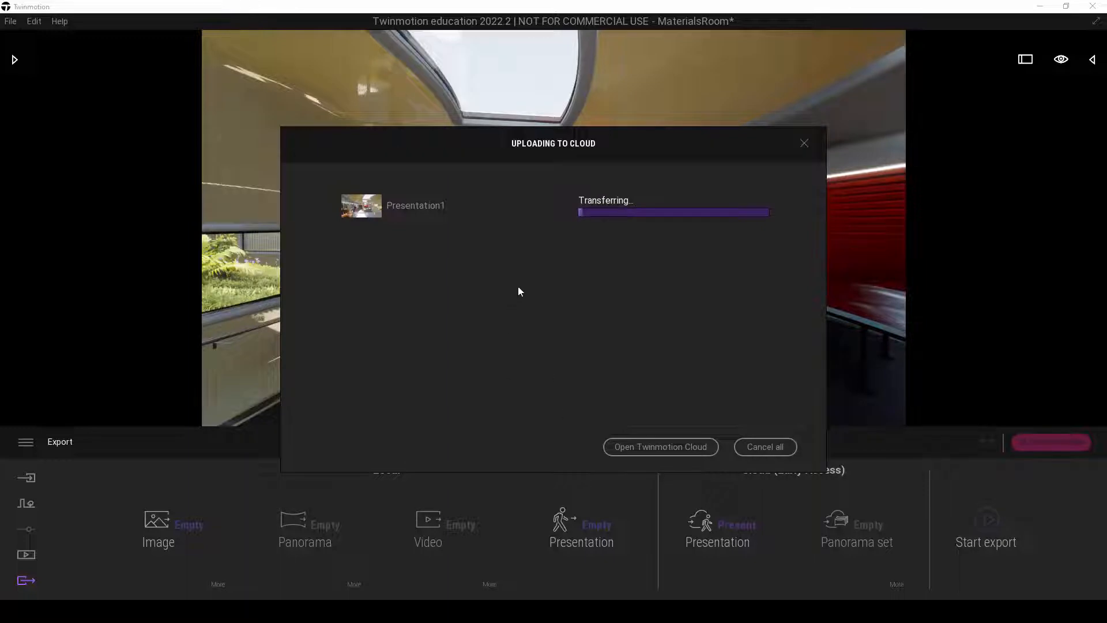
pyautogui.moveTo(384, 221)
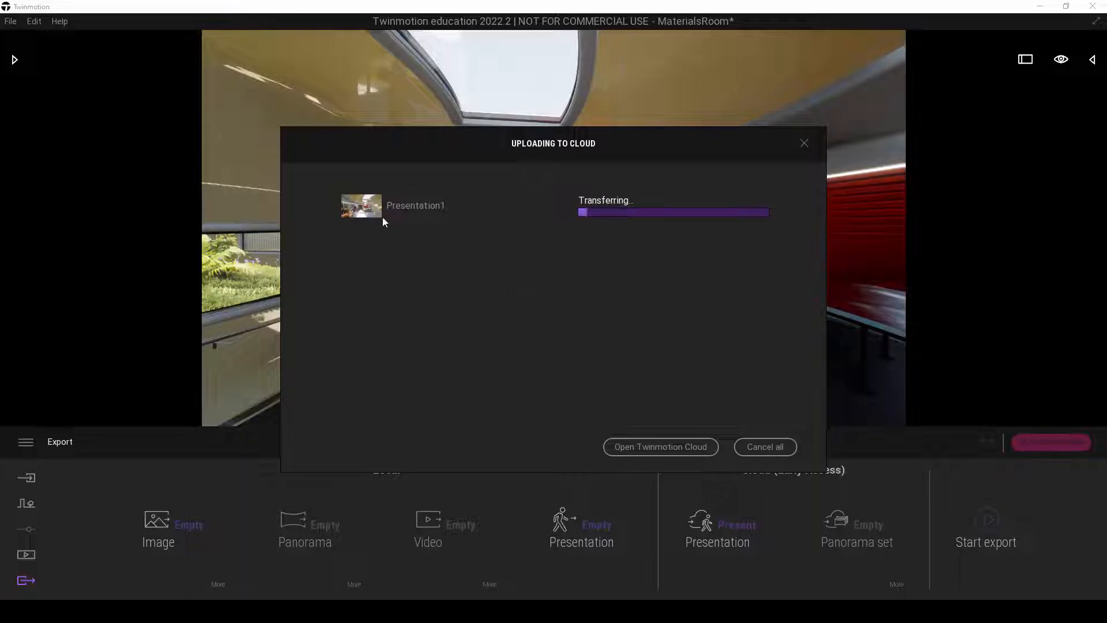
pyautogui.moveTo(570, 154)
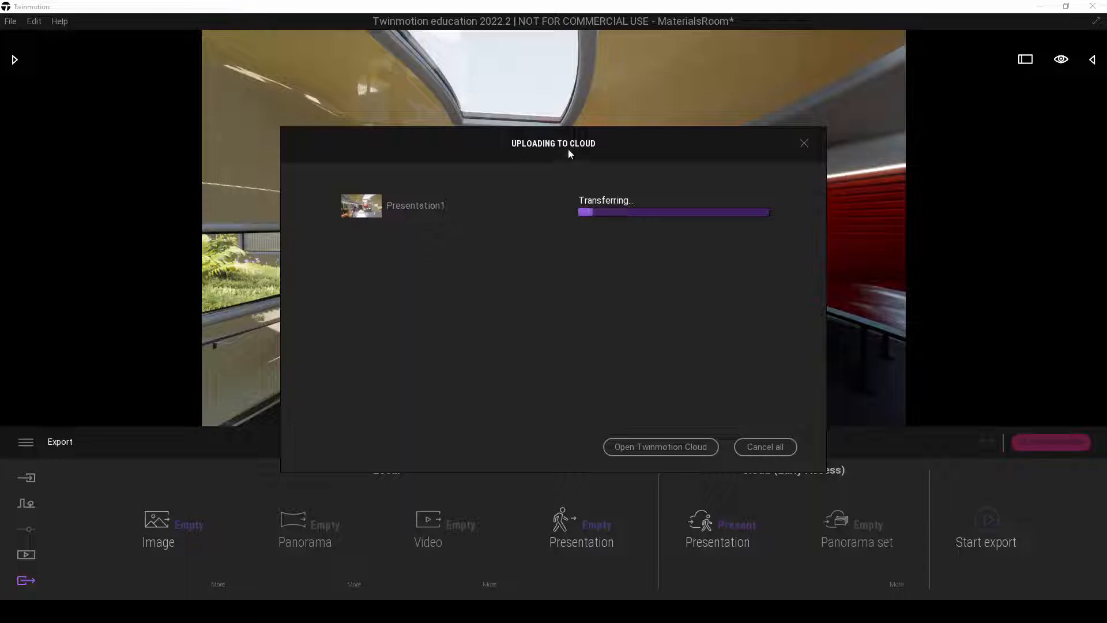
pyautogui.moveTo(582, 157)
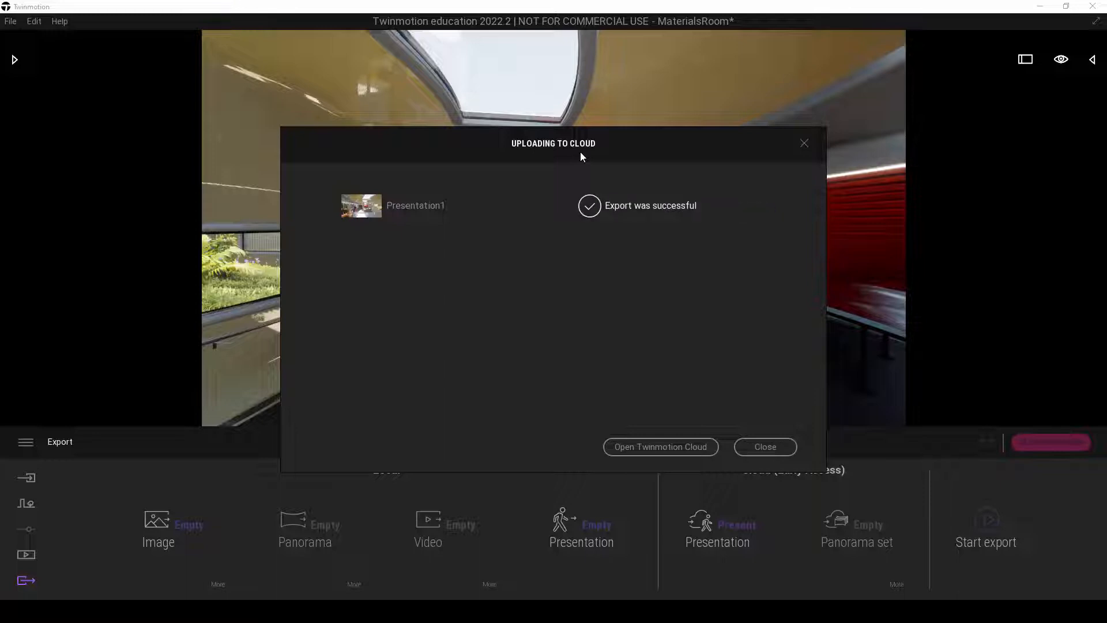
pyautogui.moveTo(567, 175)
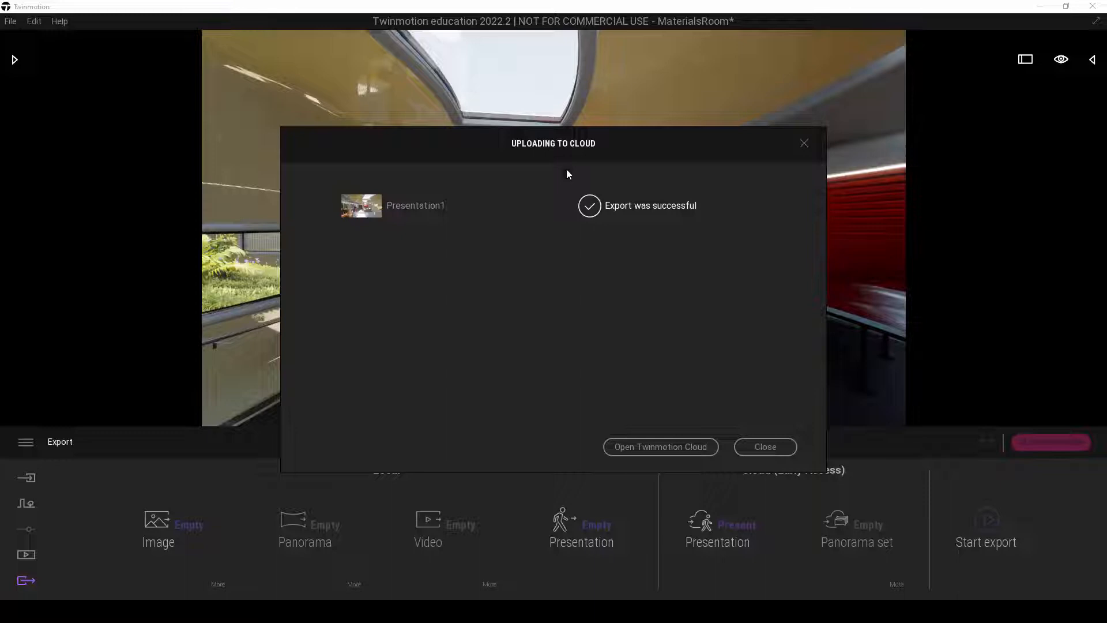
pyautogui.moveTo(643, 231)
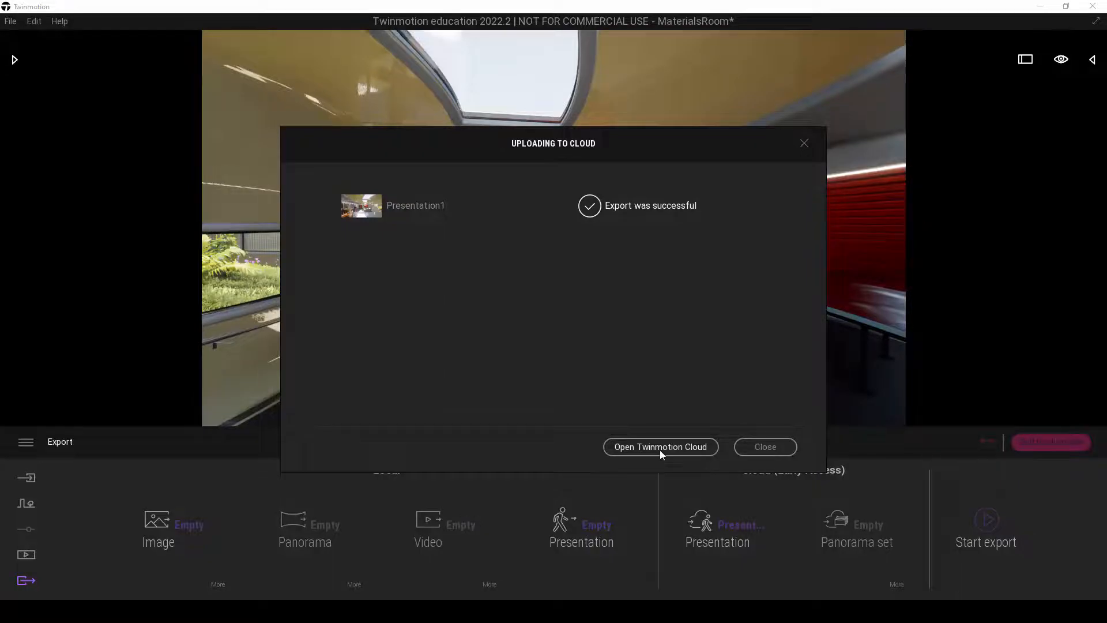
pyautogui.click(660, 446)
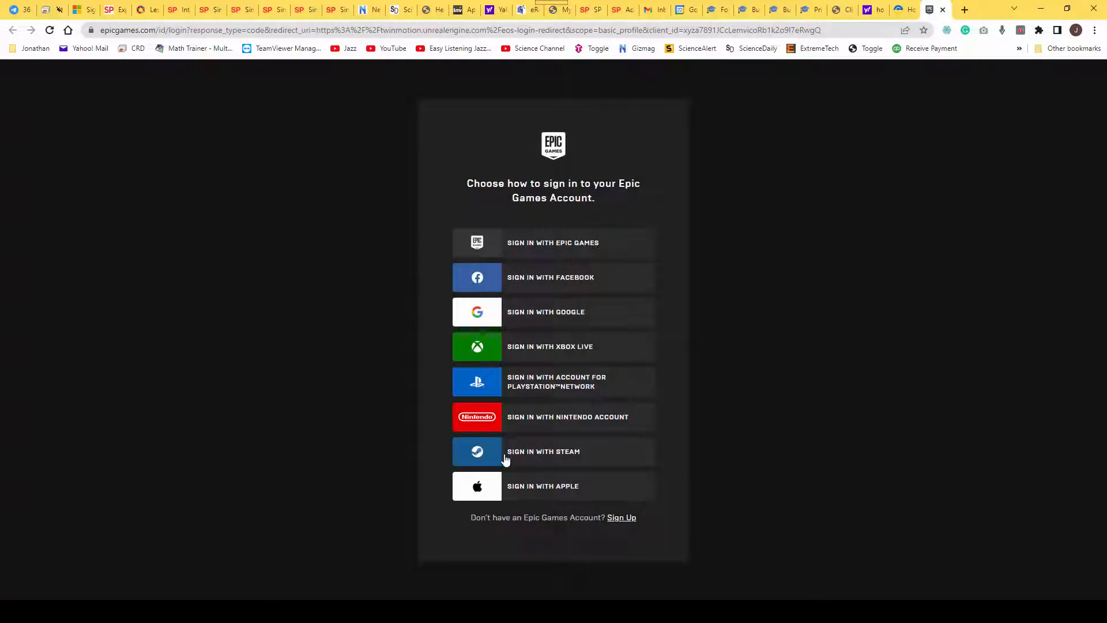
pyautogui.moveTo(610, 327)
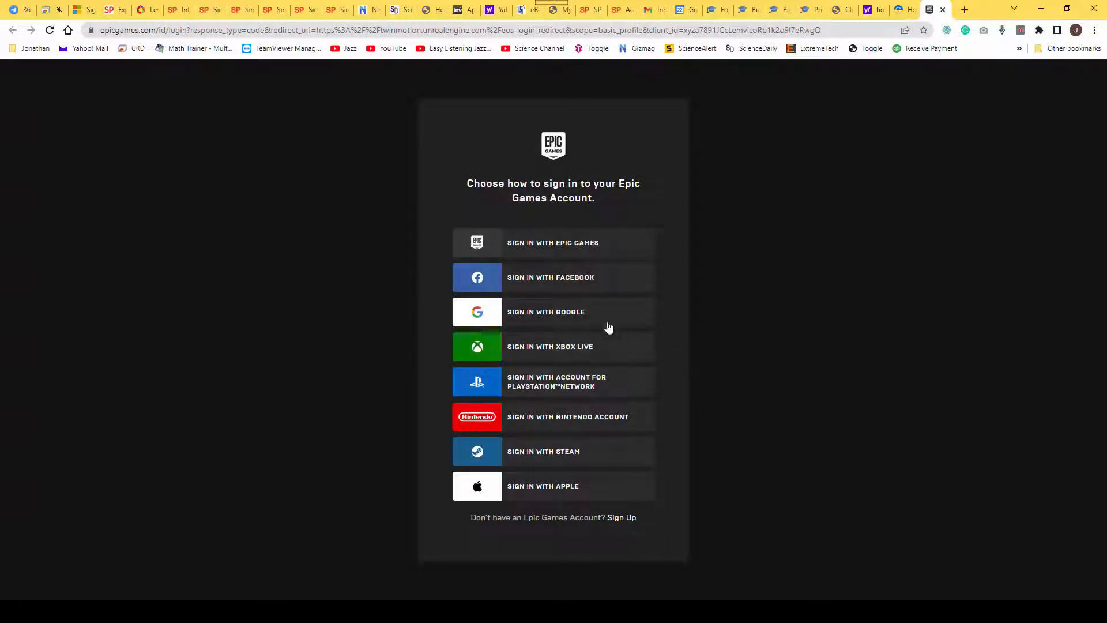
pyautogui.click(553, 311)
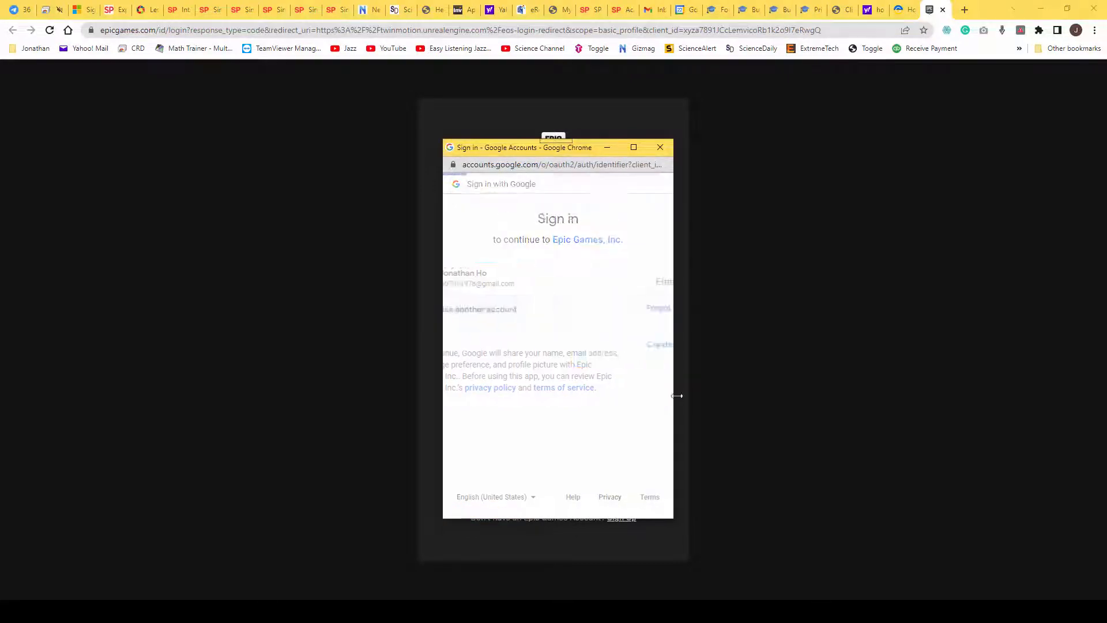
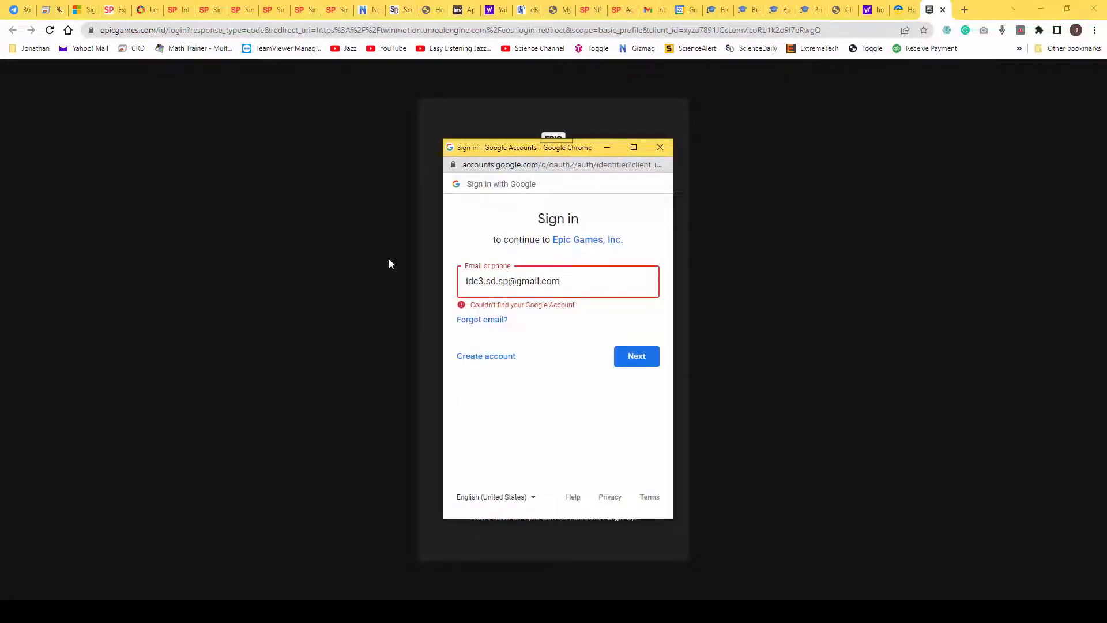
pyautogui.click(635, 355)
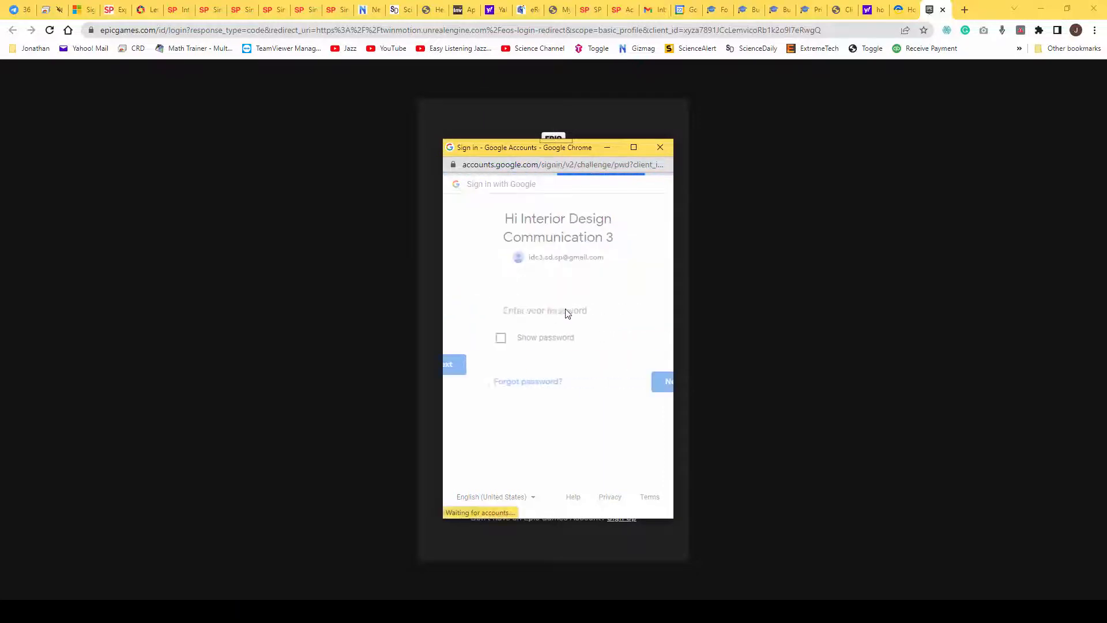
pyautogui.write('••••')
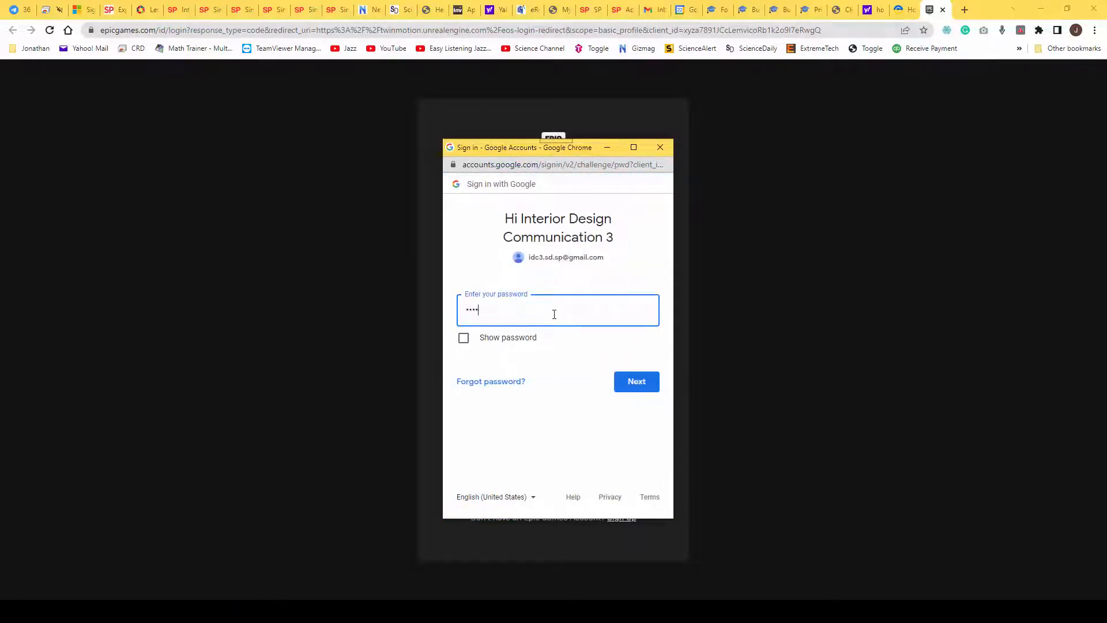
pyautogui.write('password')
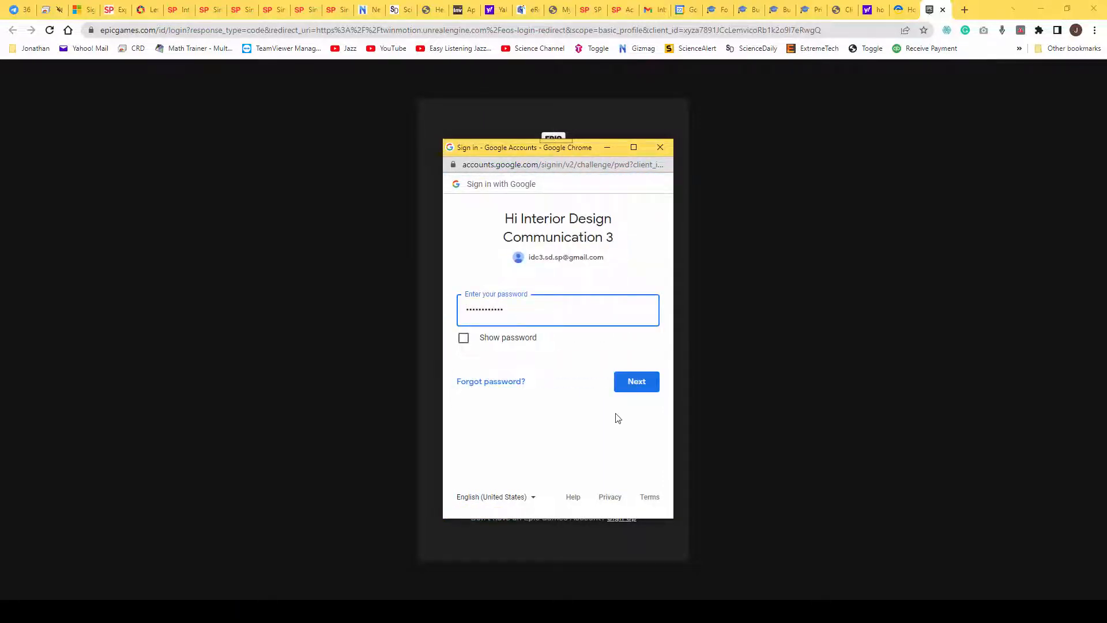
pyautogui.click(635, 381)
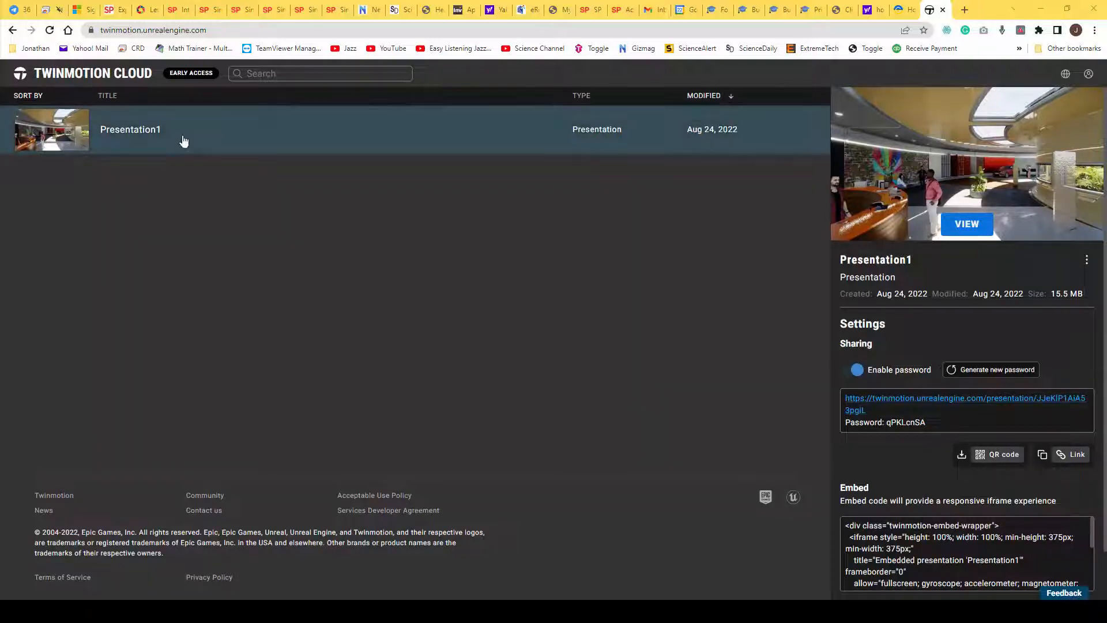
pyautogui.moveTo(77, 166)
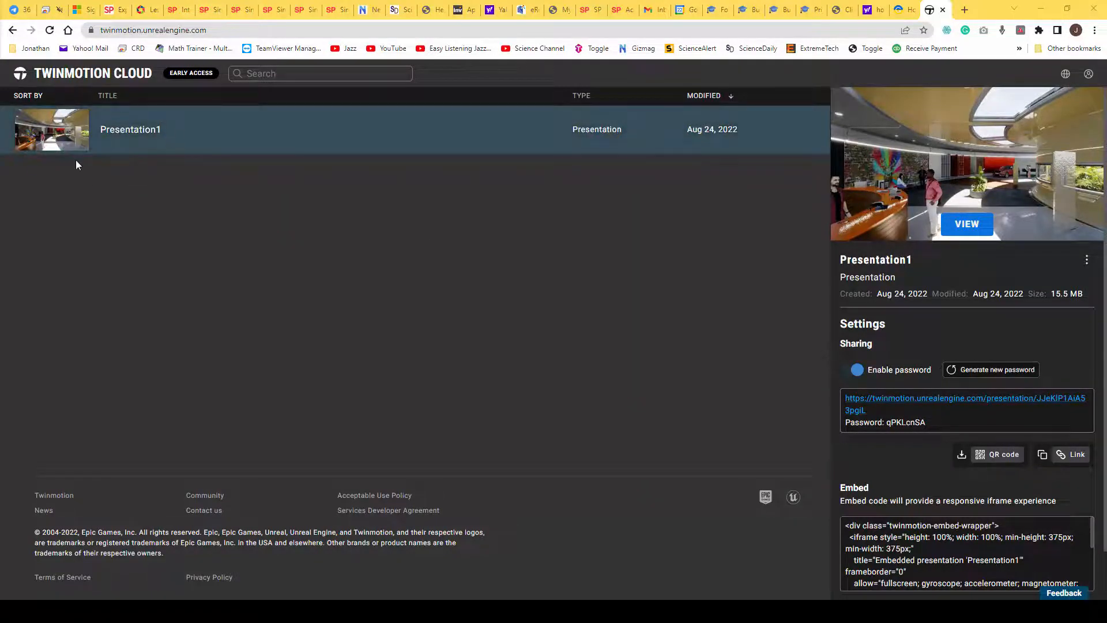
pyautogui.moveTo(103, 141)
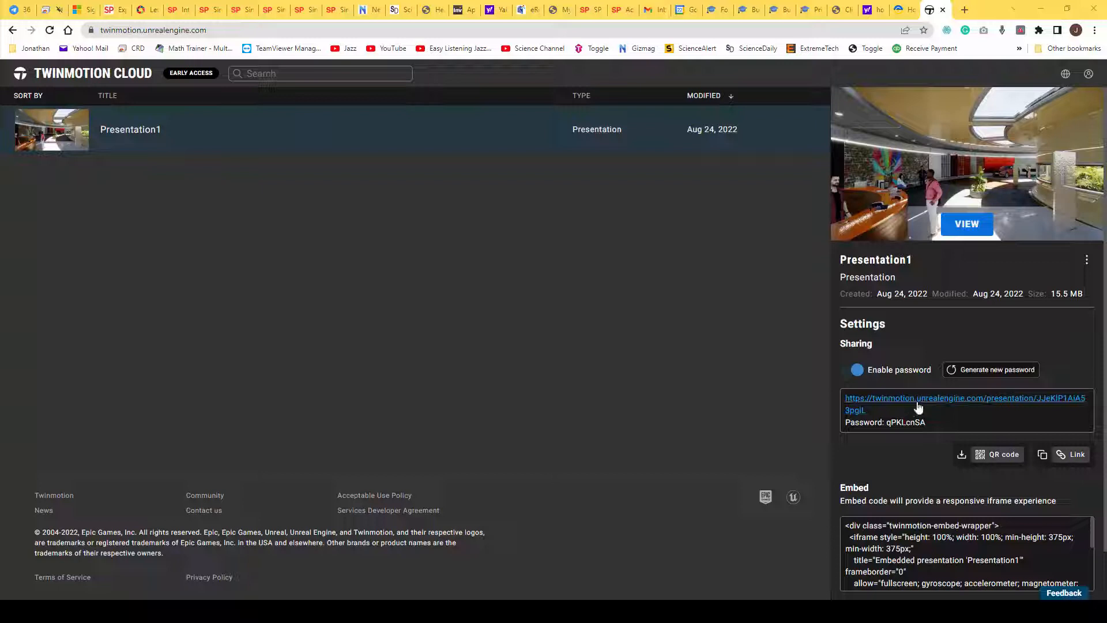
pyautogui.moveTo(931, 403)
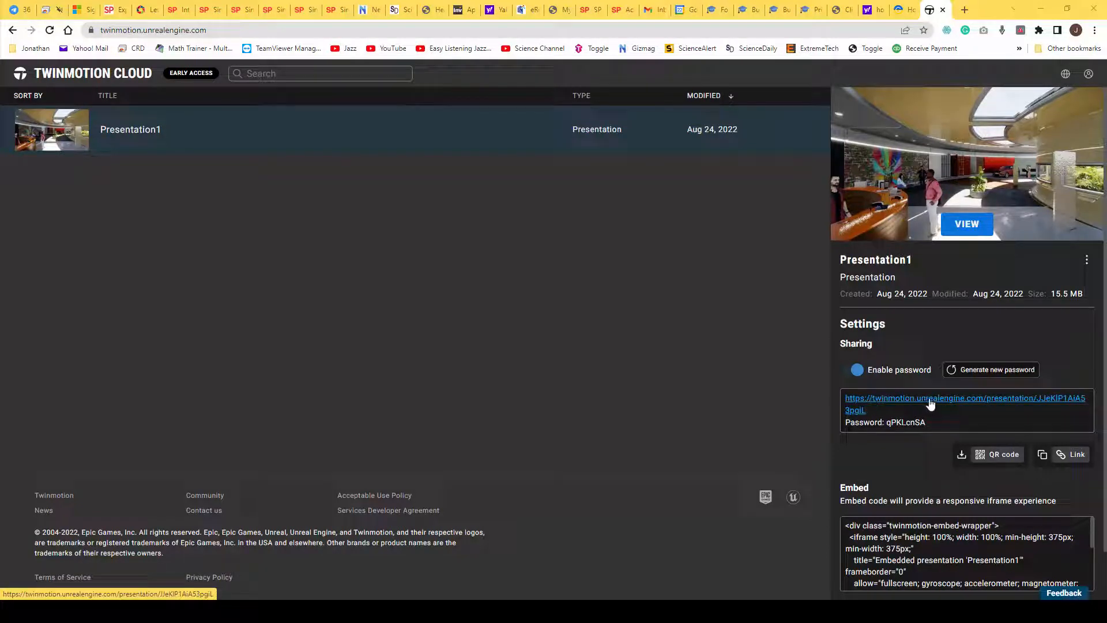
# Open Presentation1's share link and select its password in the Sharing panel.
pyautogui.click(918, 403)
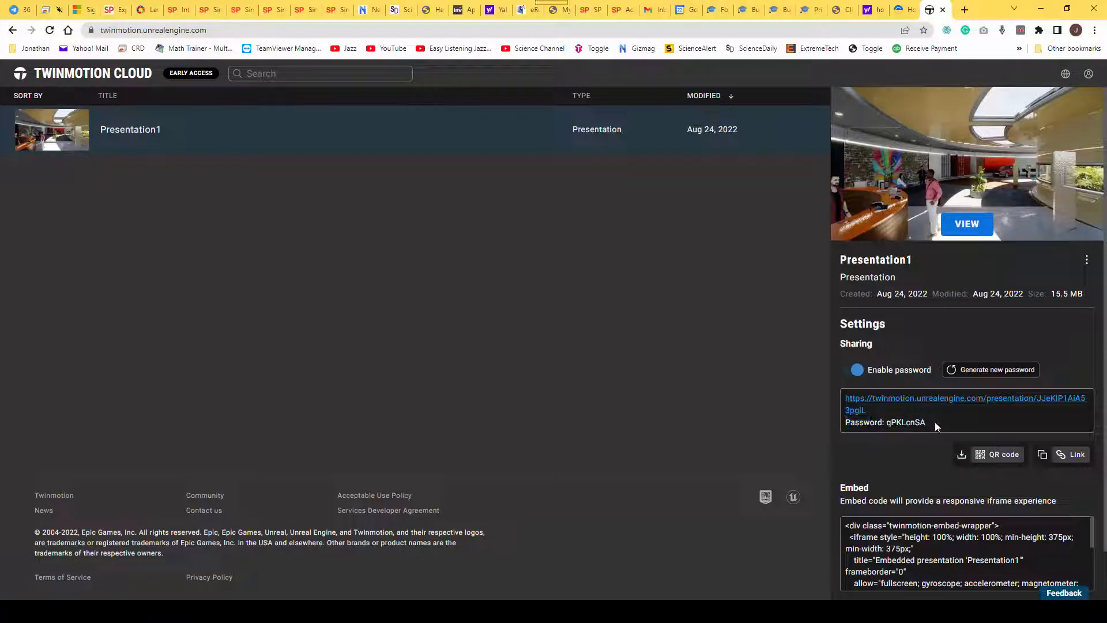
pyautogui.doubleClick(906, 423)
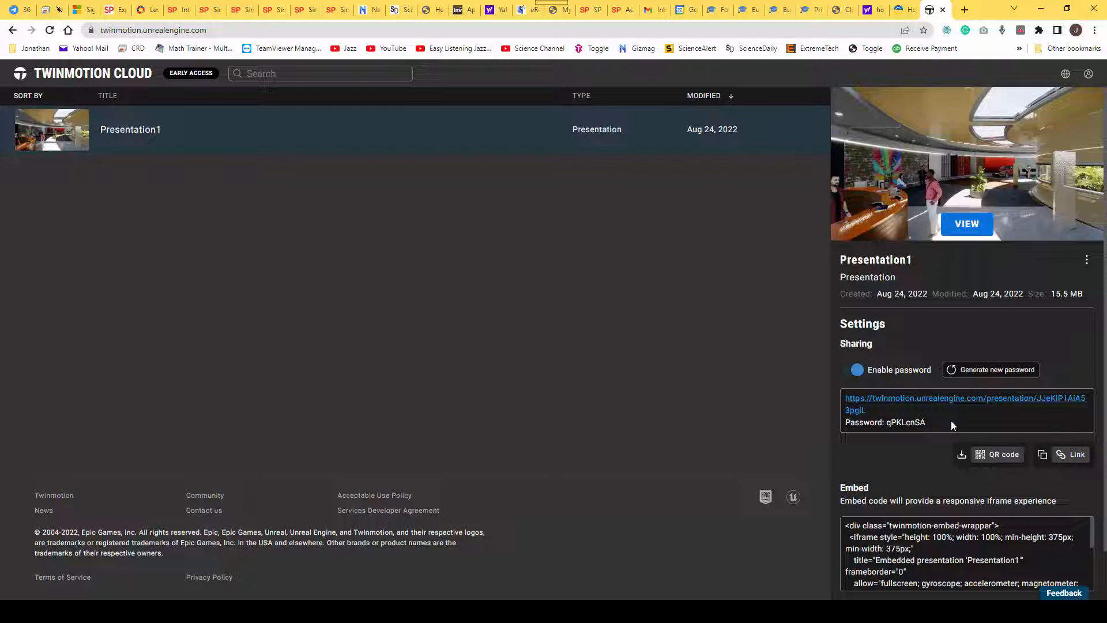
pyautogui.moveTo(953, 428)
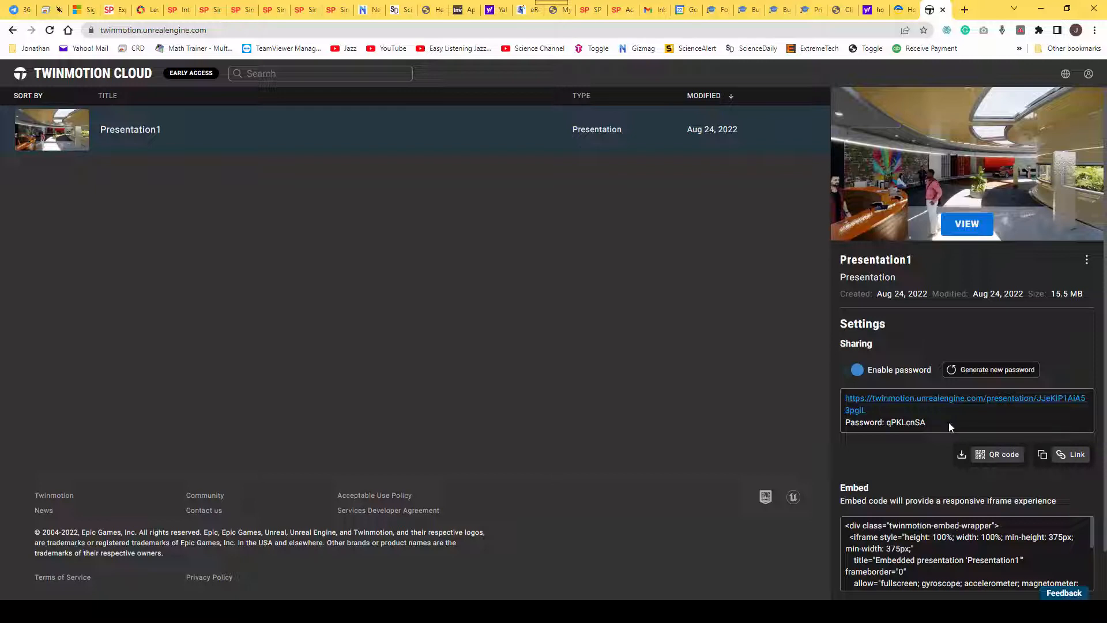
pyautogui.doubleClick(885, 421)
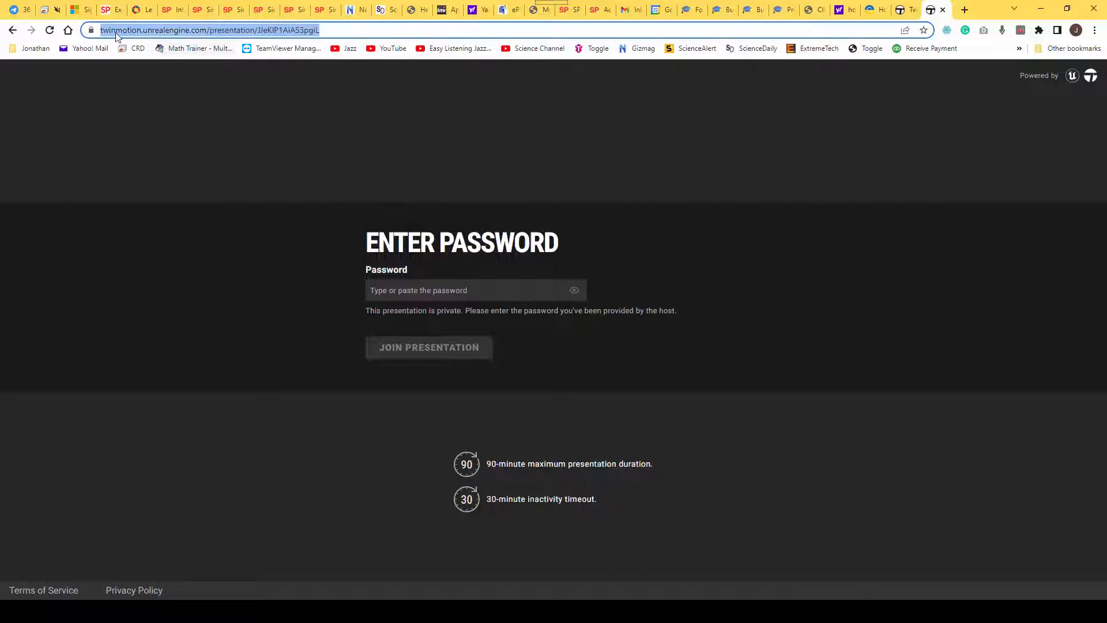
# Select the presentation page address and focus the Password field.
pyautogui.click(474, 289)
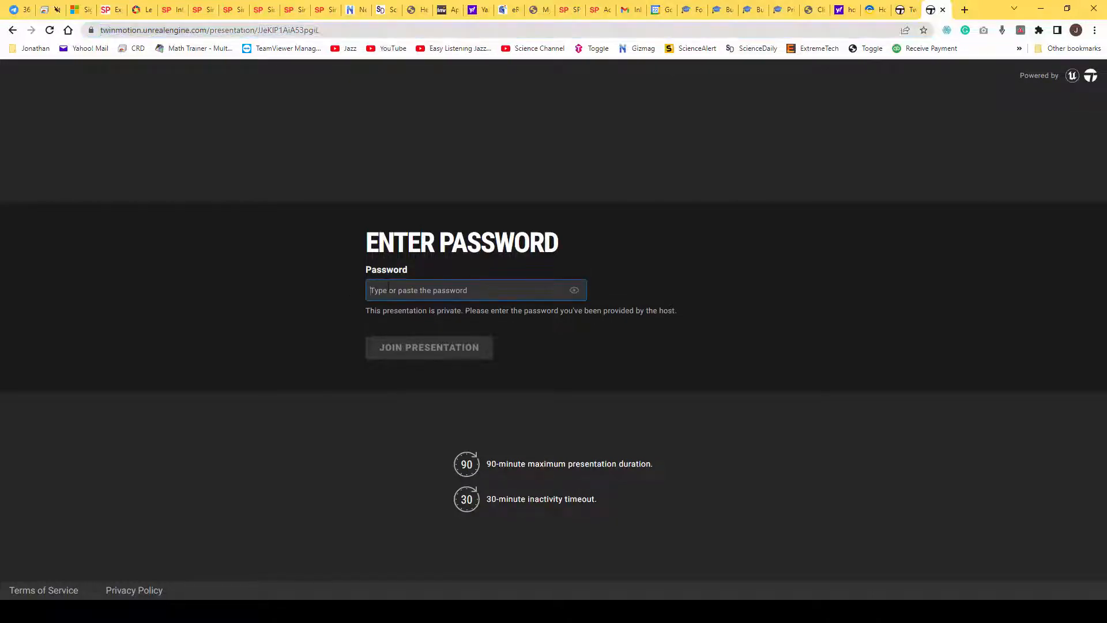
pyautogui.click(429, 347)
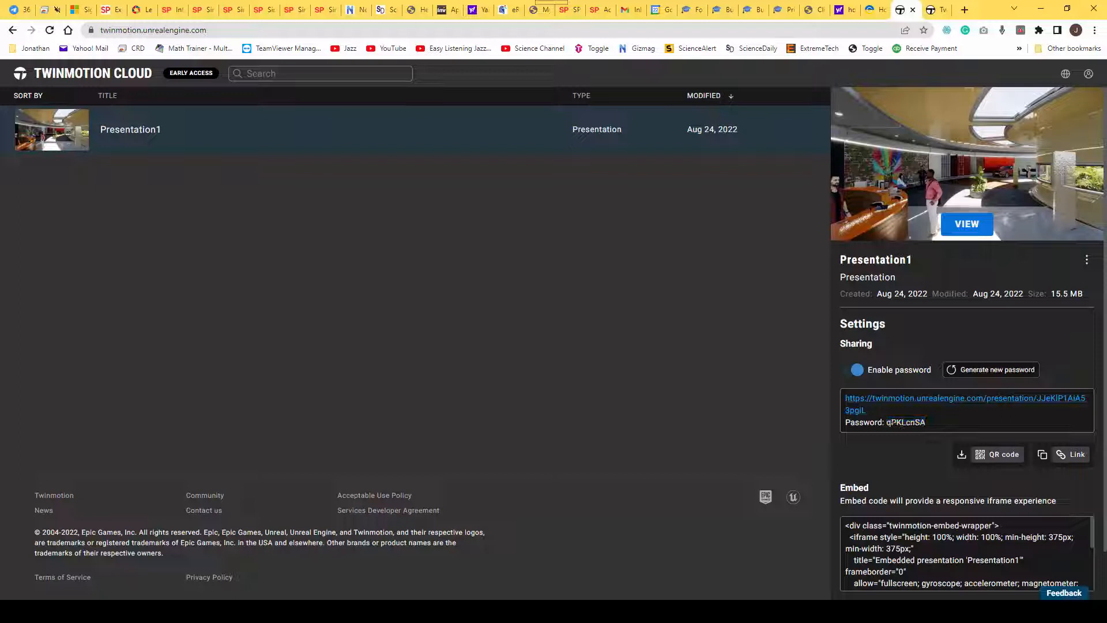
# Copy the Sharing panel password into the Password field and join Presentation1.
pyautogui.doubleClick(905, 422)
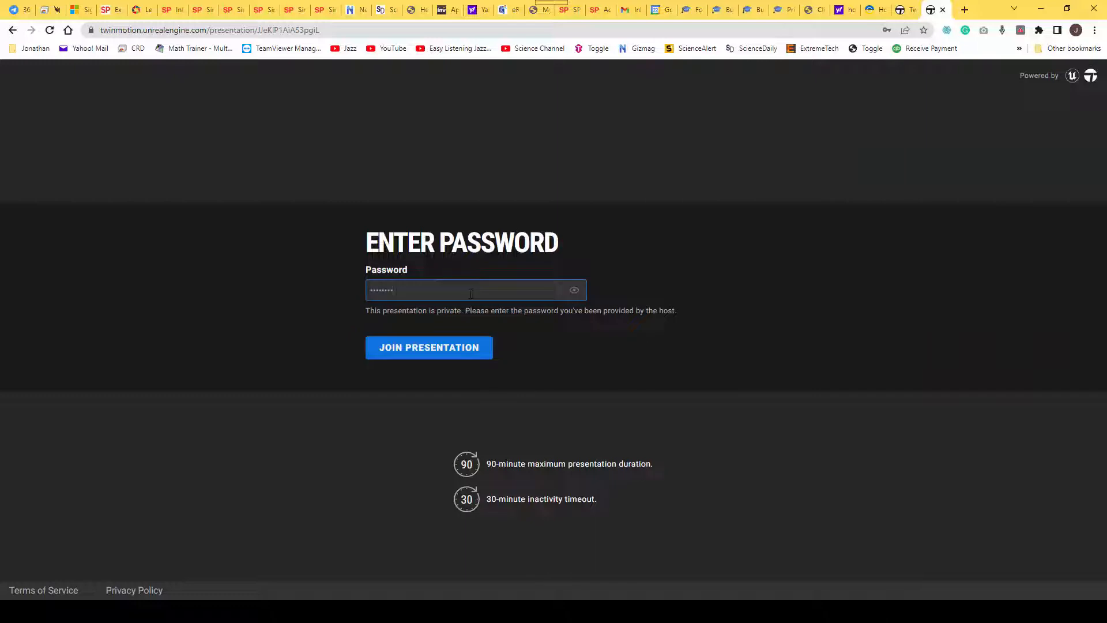
pyautogui.moveTo(420, 362)
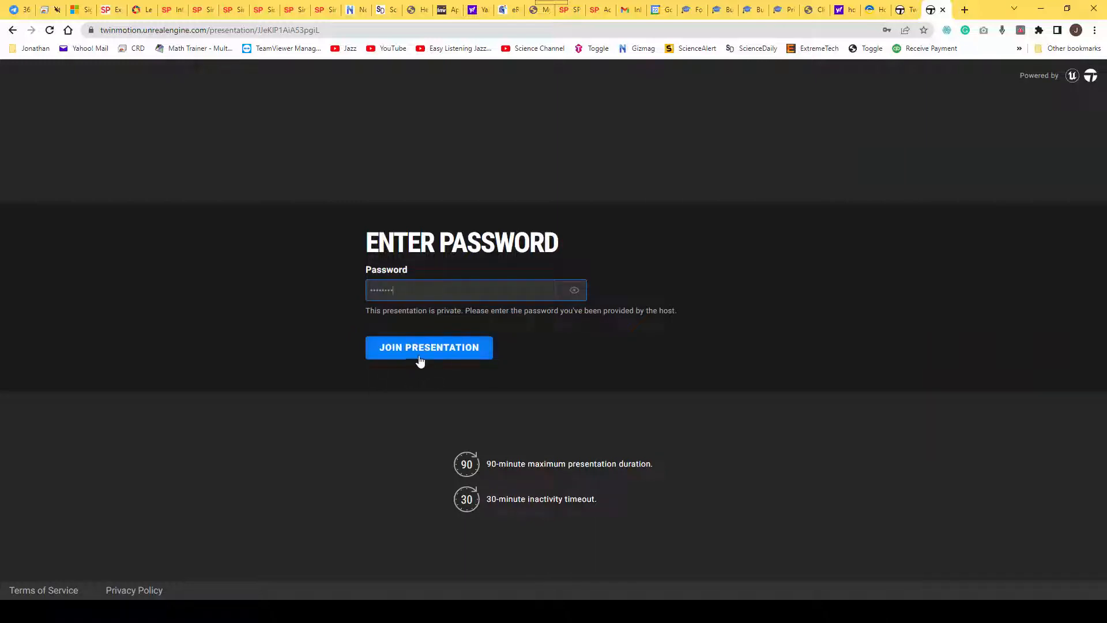
pyautogui.moveTo(433, 353)
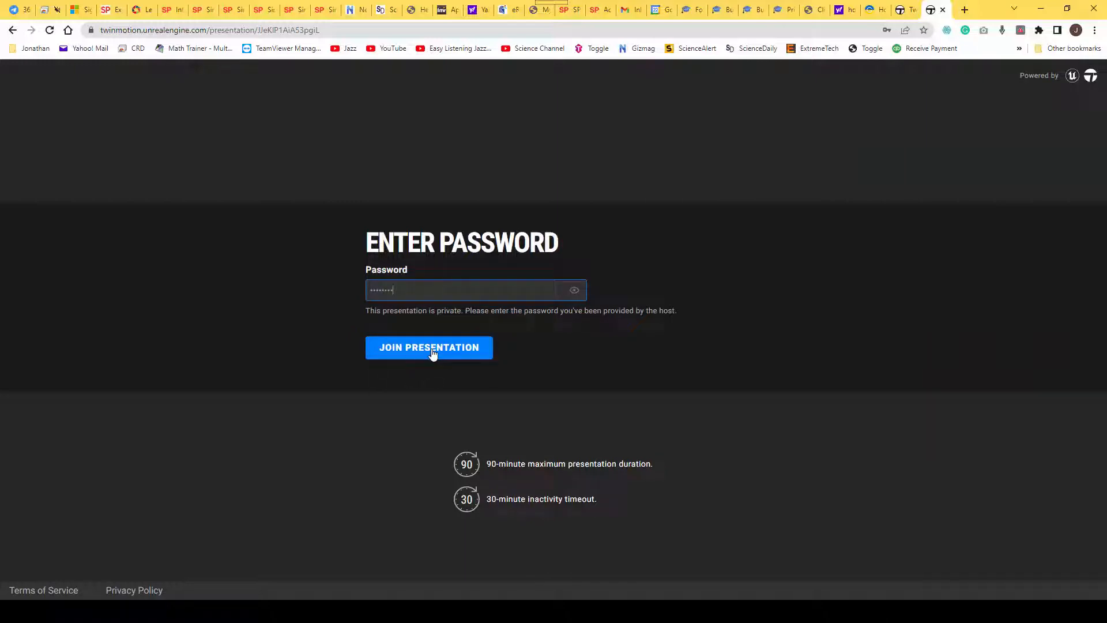
pyautogui.click(428, 347)
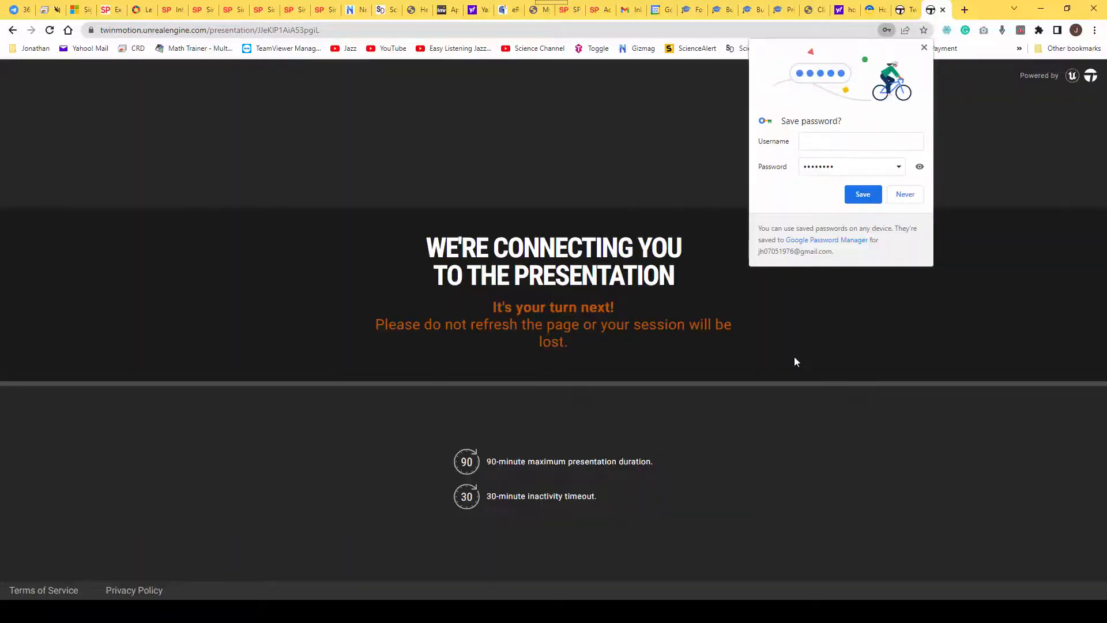
# Dismiss Chrome's Save password prompt while the scene loads.
pyautogui.click(923, 47)
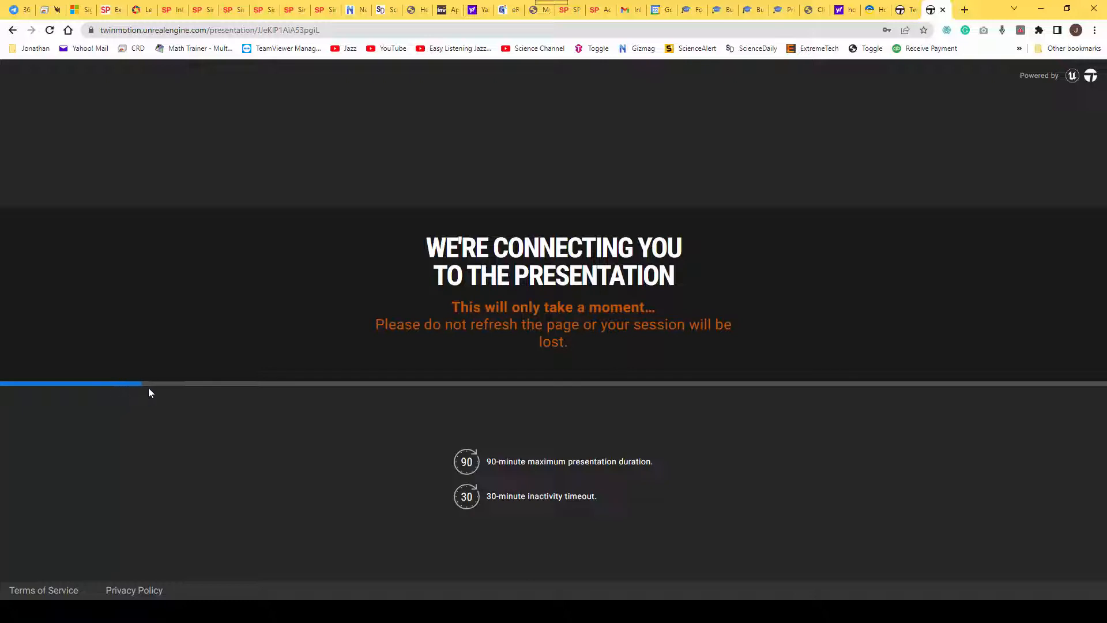
pyautogui.moveTo(336, 421)
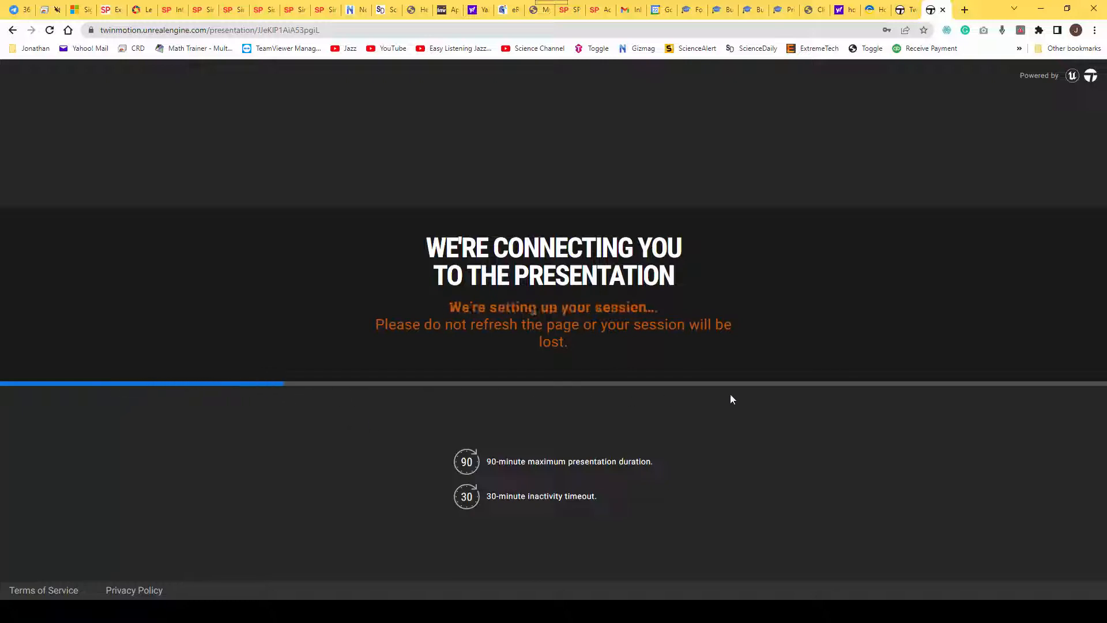
pyautogui.moveTo(1007, 406)
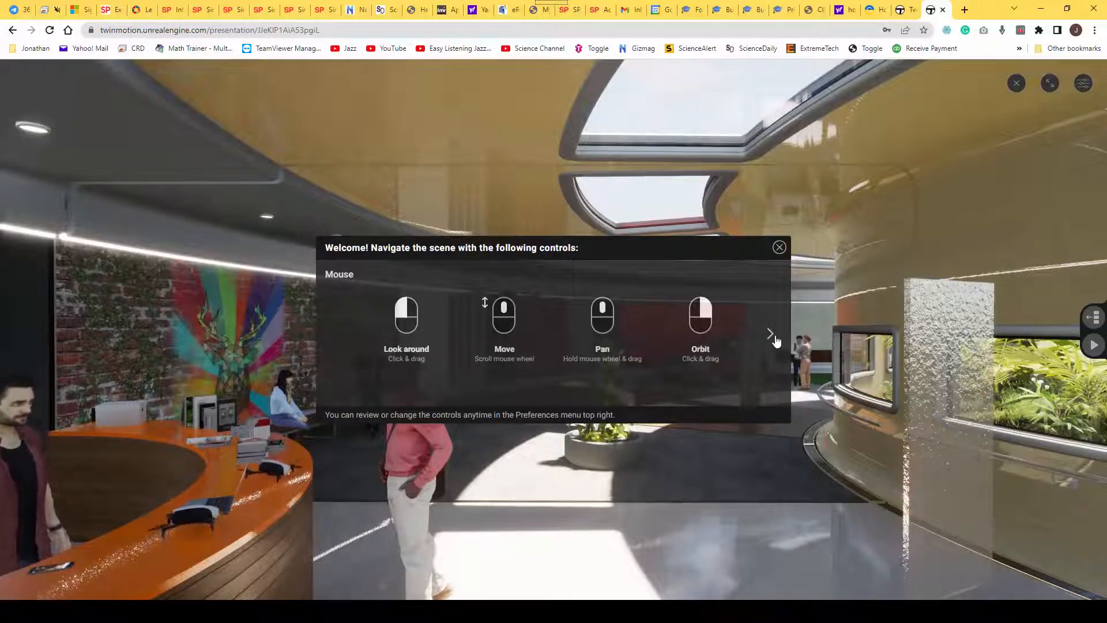
# Page through the navigation-controls welcome panel and close it.
pyautogui.click(771, 334)
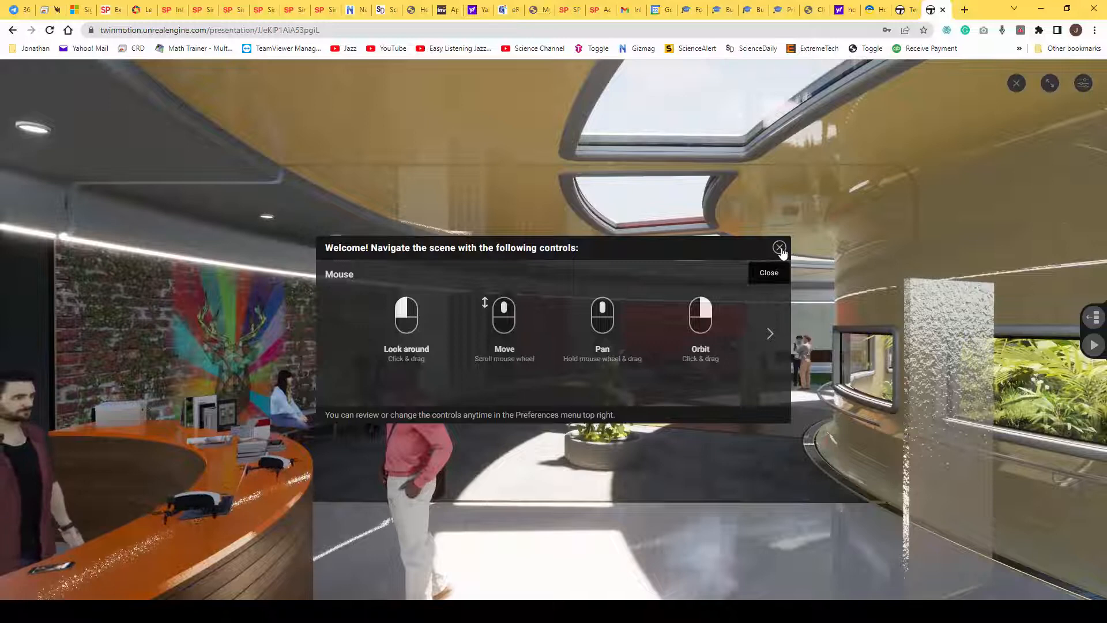
pyautogui.click(779, 249)
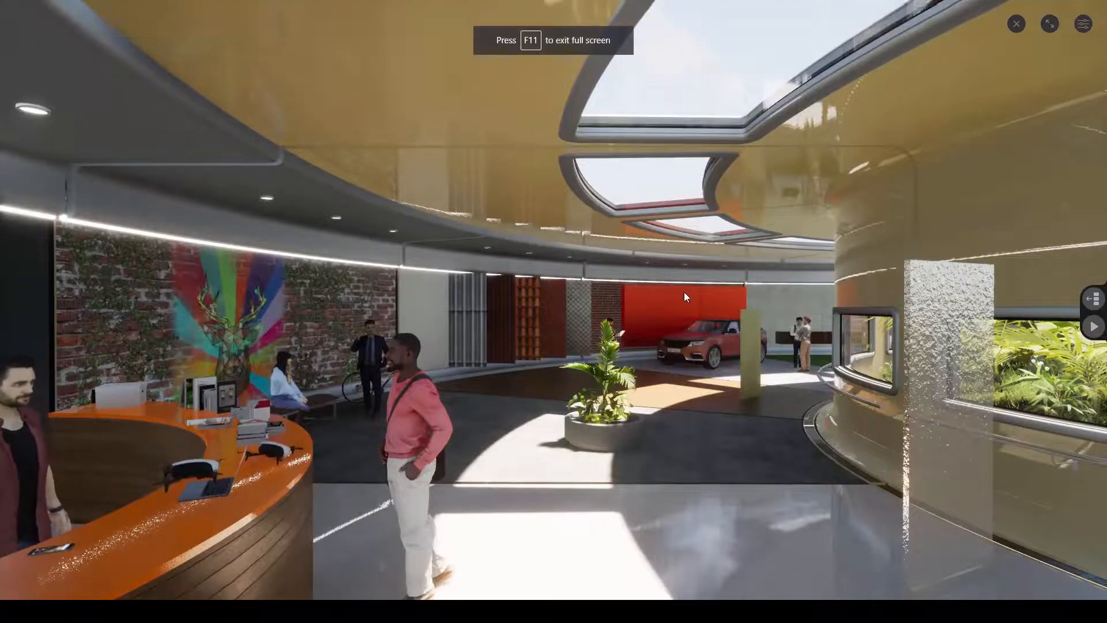
# Go full screen with F11, browse a camera still, and collapse the thumbnail strip.
pyautogui.press('F11')
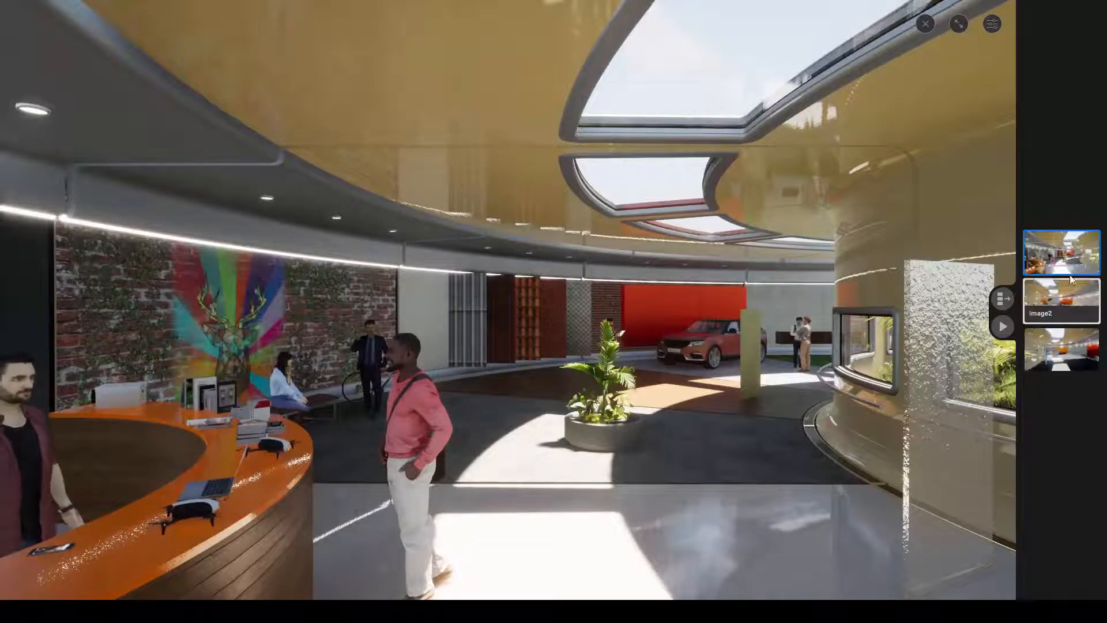
pyautogui.click(1061, 252)
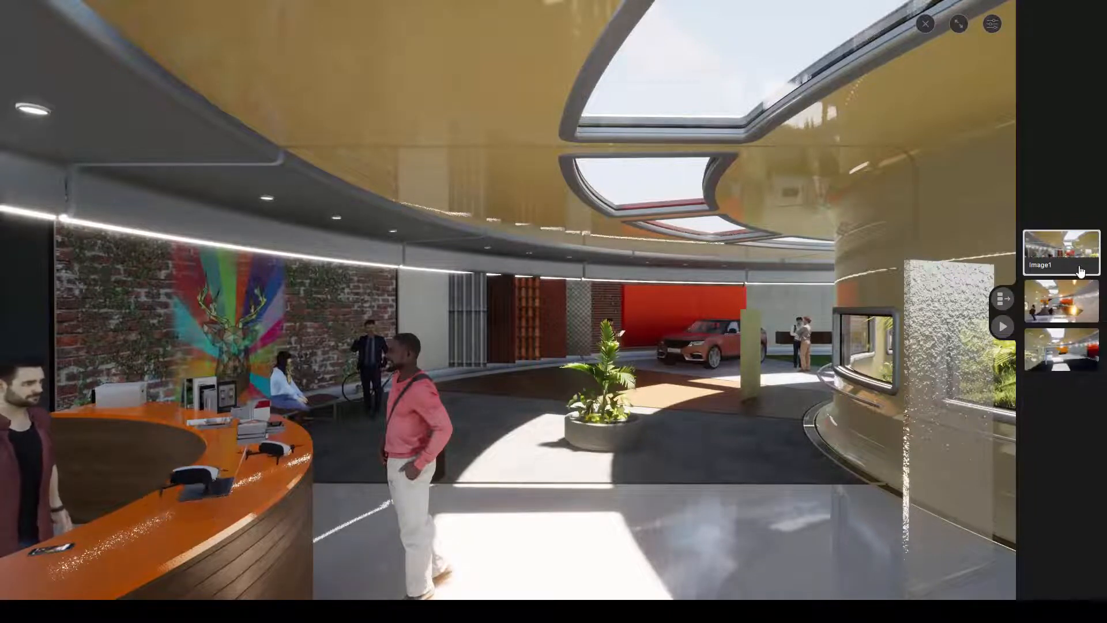
pyautogui.click(1062, 352)
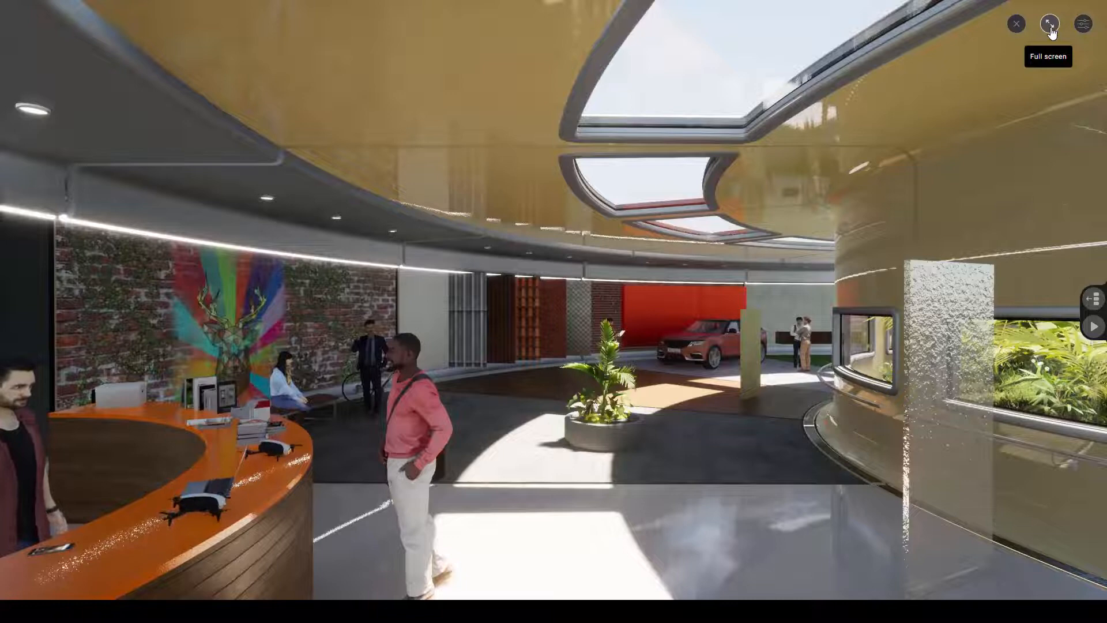
# Toggle full screen on, off, and back on for the interior walkthrough.
pyautogui.click(1051, 23)
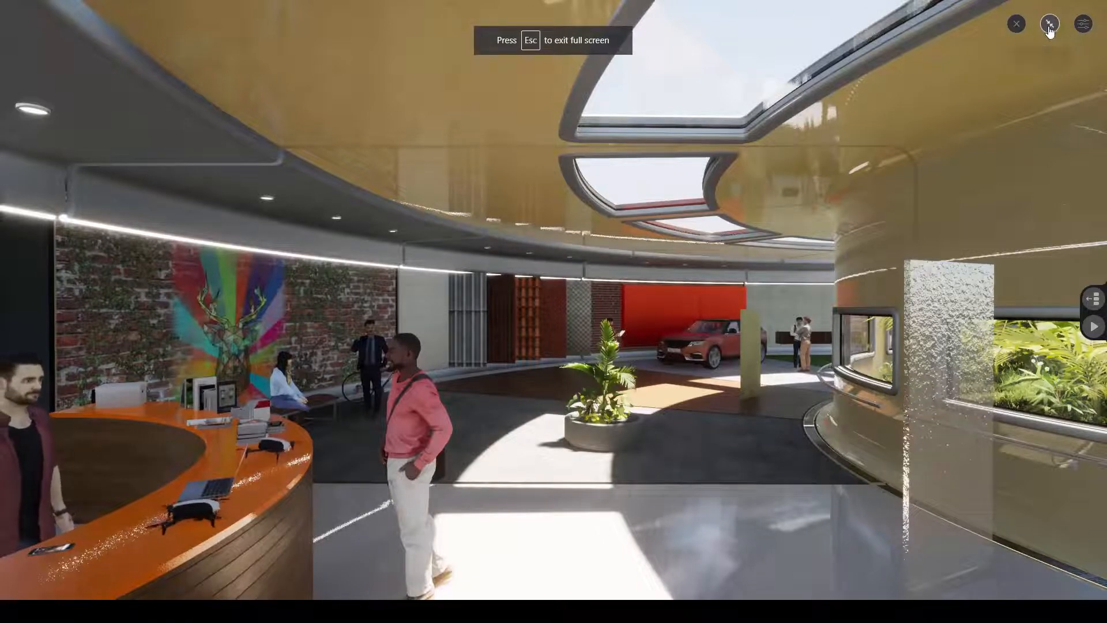
pyautogui.click(1050, 23)
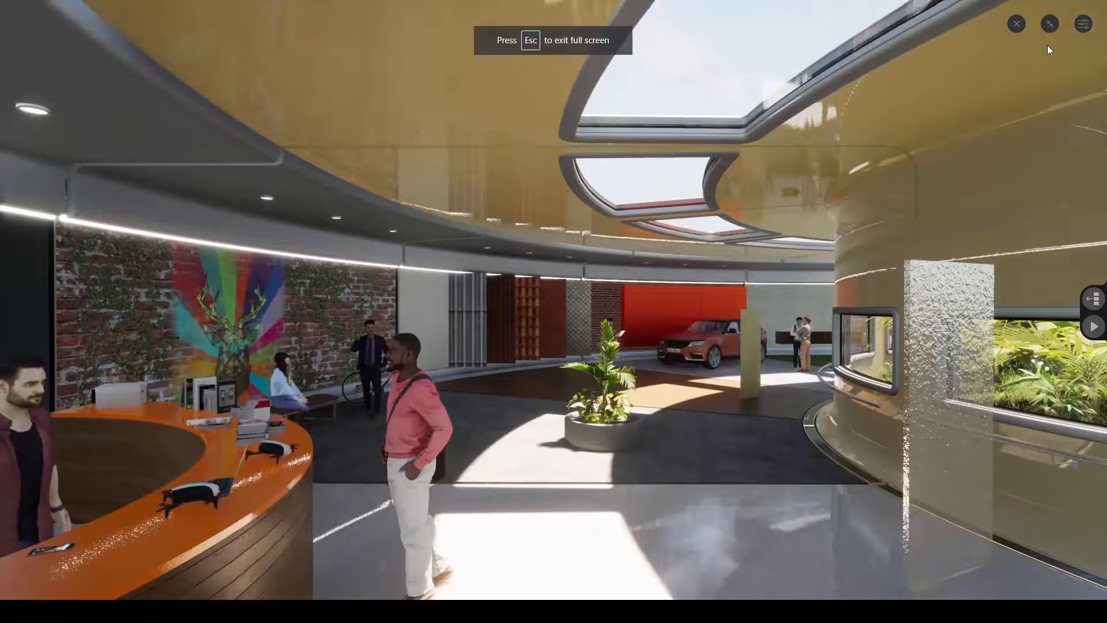
pyautogui.click(1050, 23)
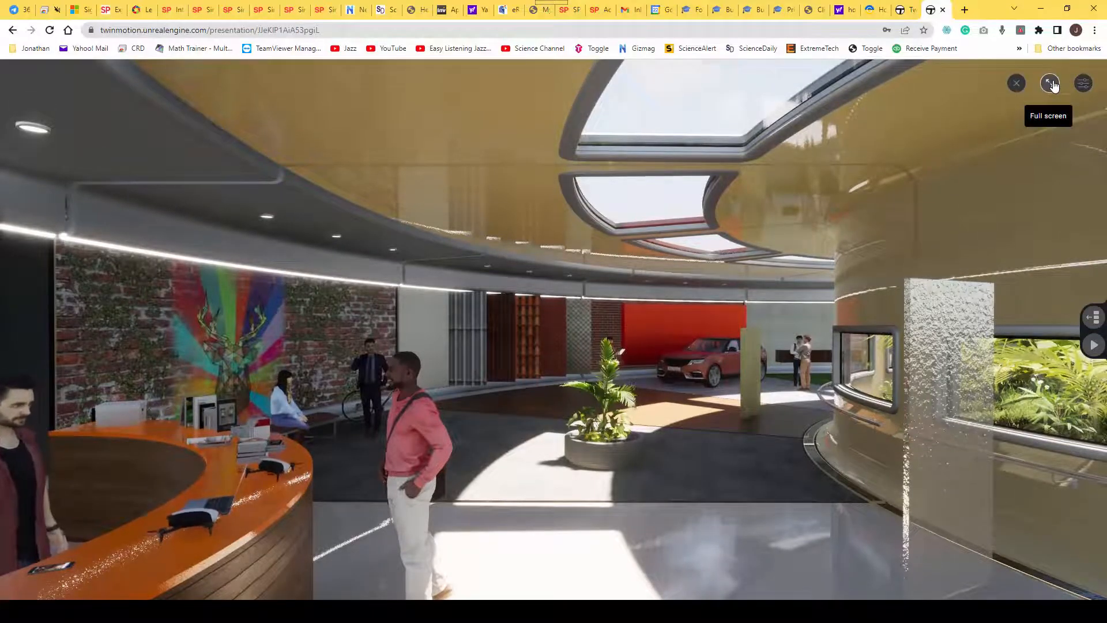
pyautogui.click(1050, 83)
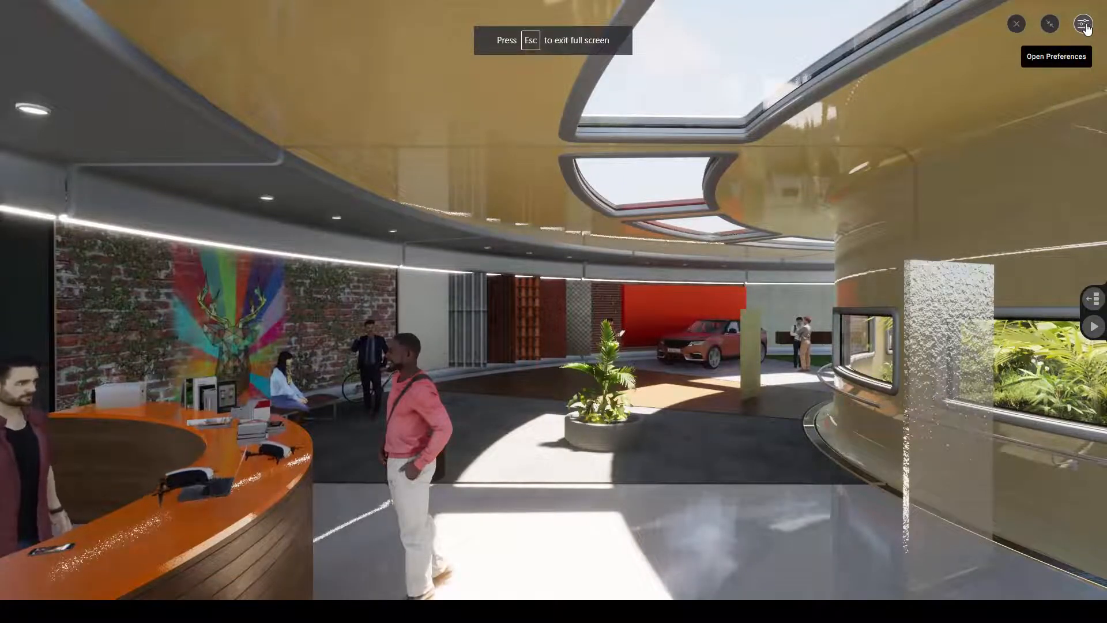
# In Preferences, set Travel mode to Walk and eye-level height to 1.7 meters.
pyautogui.click(1083, 23)
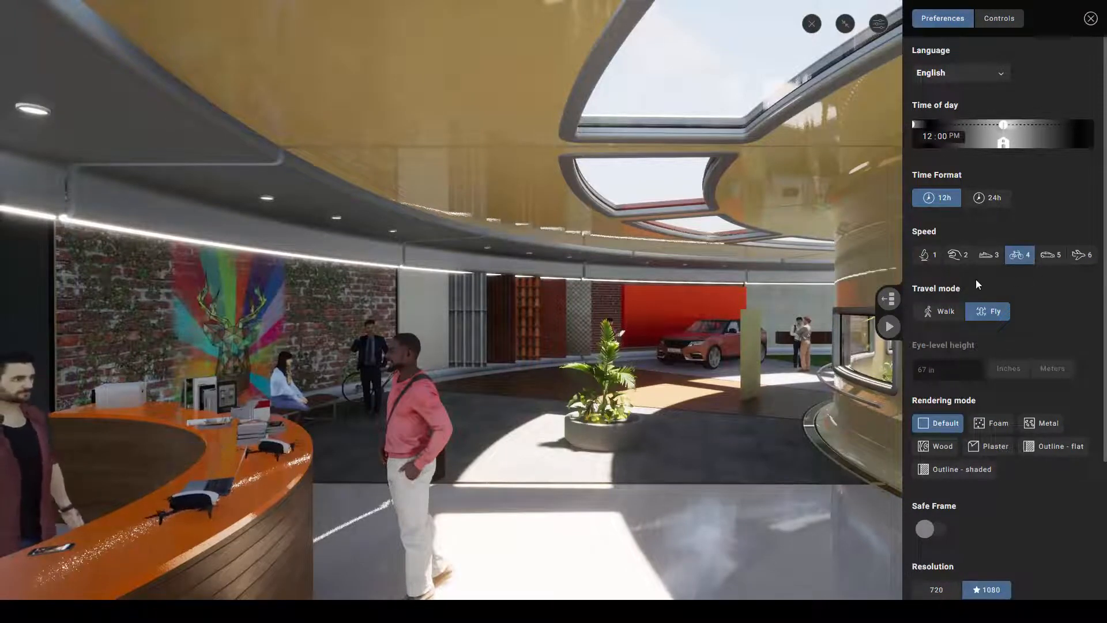
pyautogui.click(946, 311)
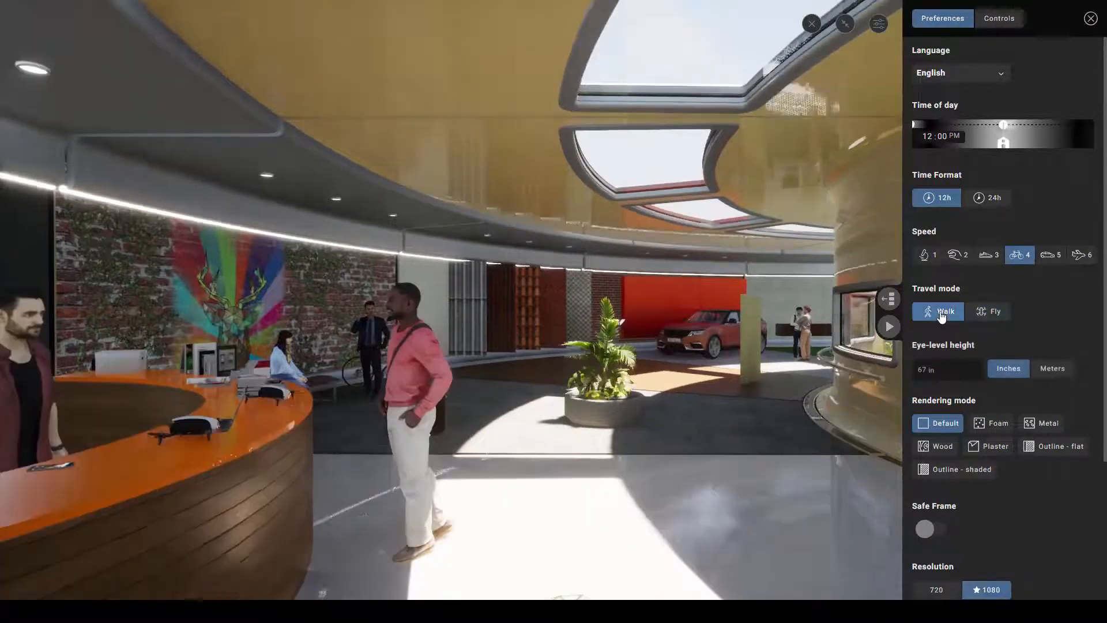
pyautogui.click(995, 311)
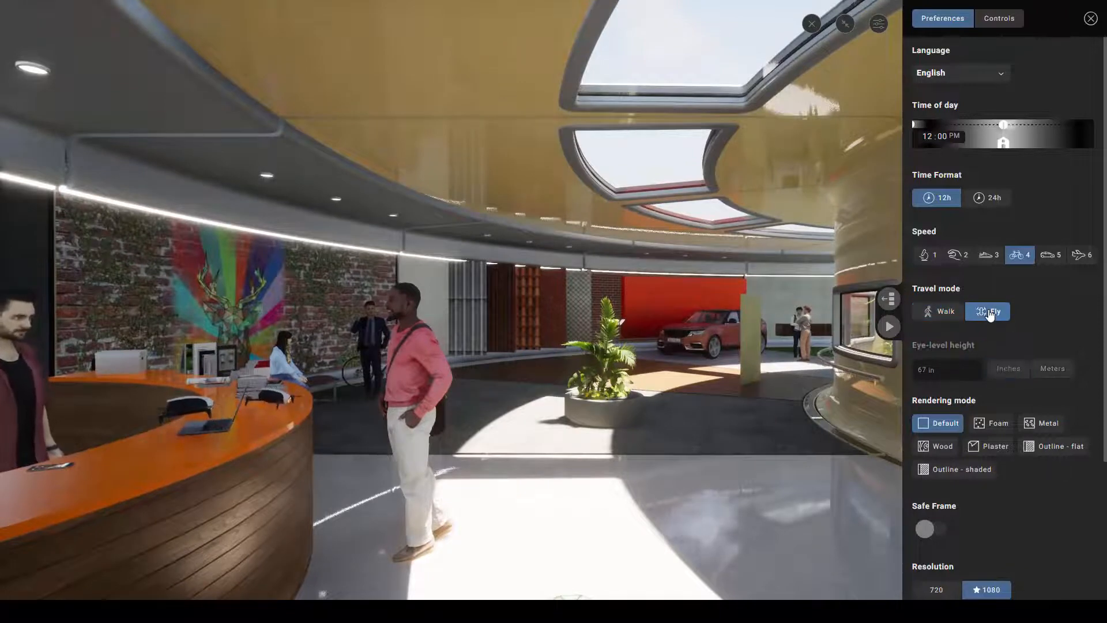
pyautogui.click(945, 310)
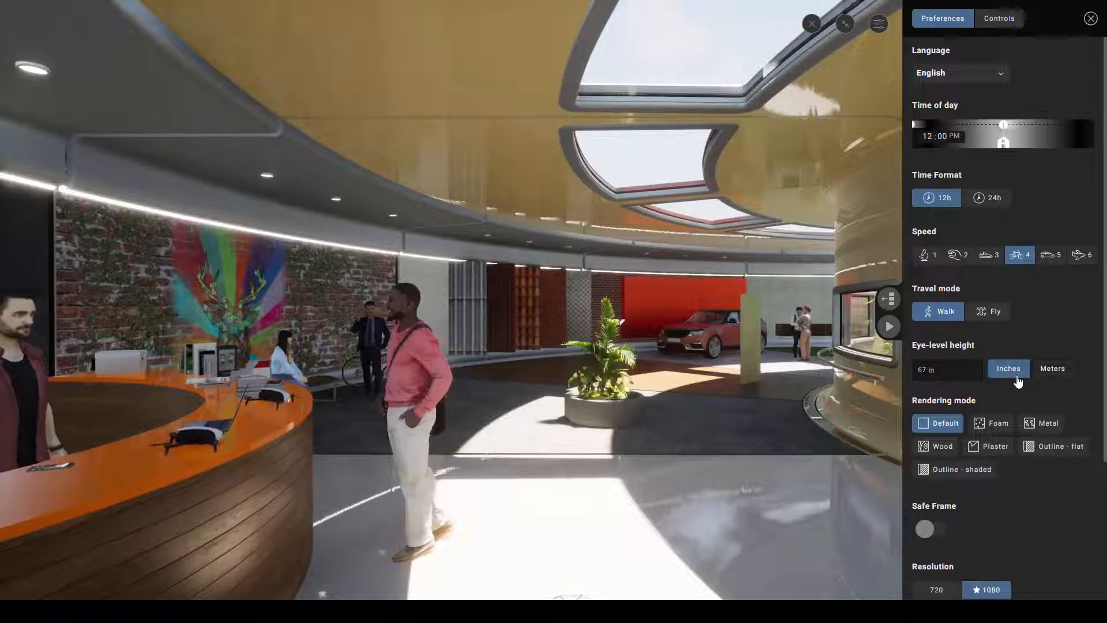
pyautogui.click(1052, 368)
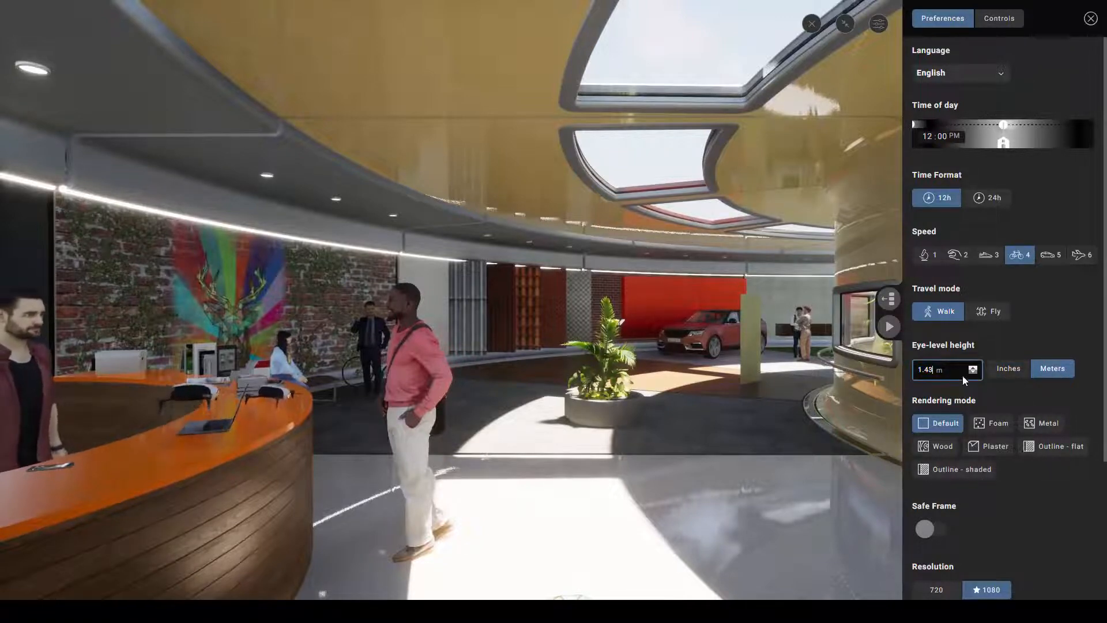
pyautogui.click(973, 372)
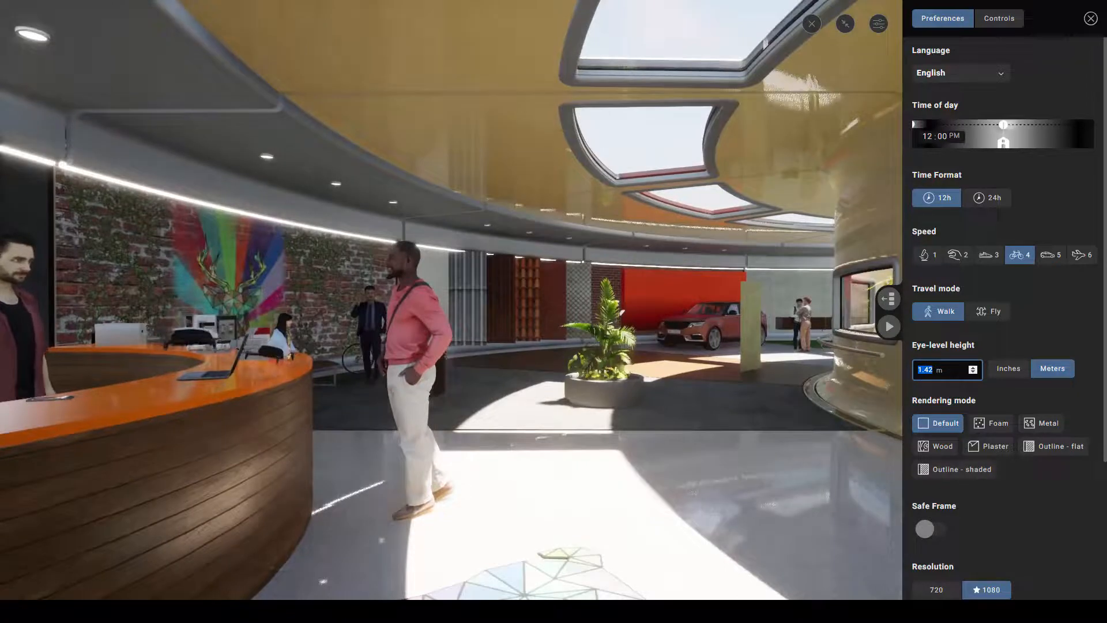
pyautogui.write('1.7')
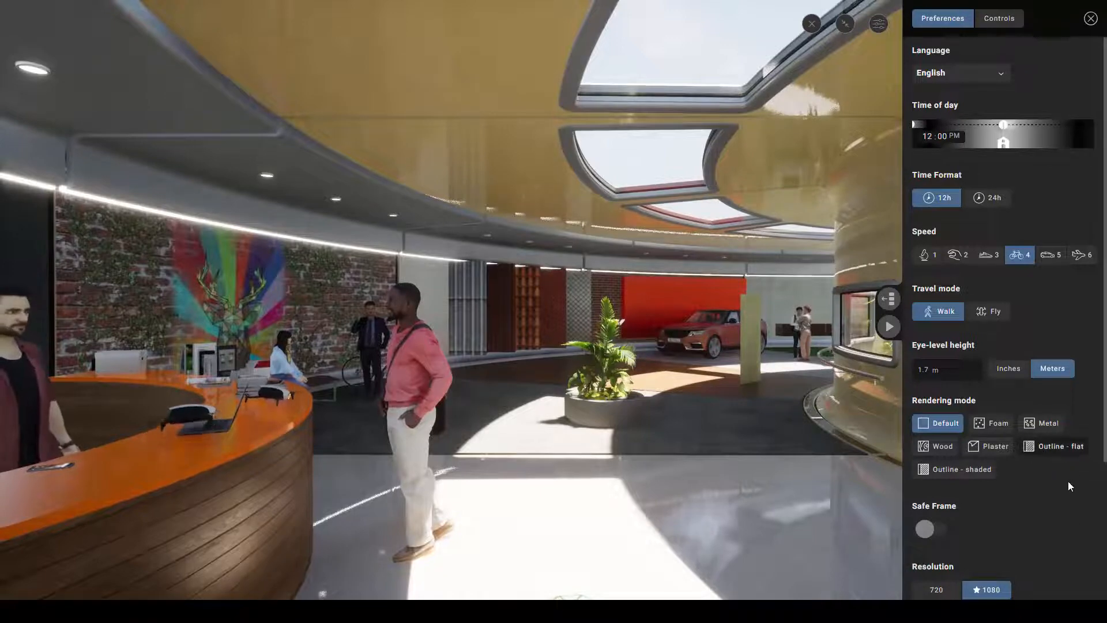
pyautogui.scroll(-3)
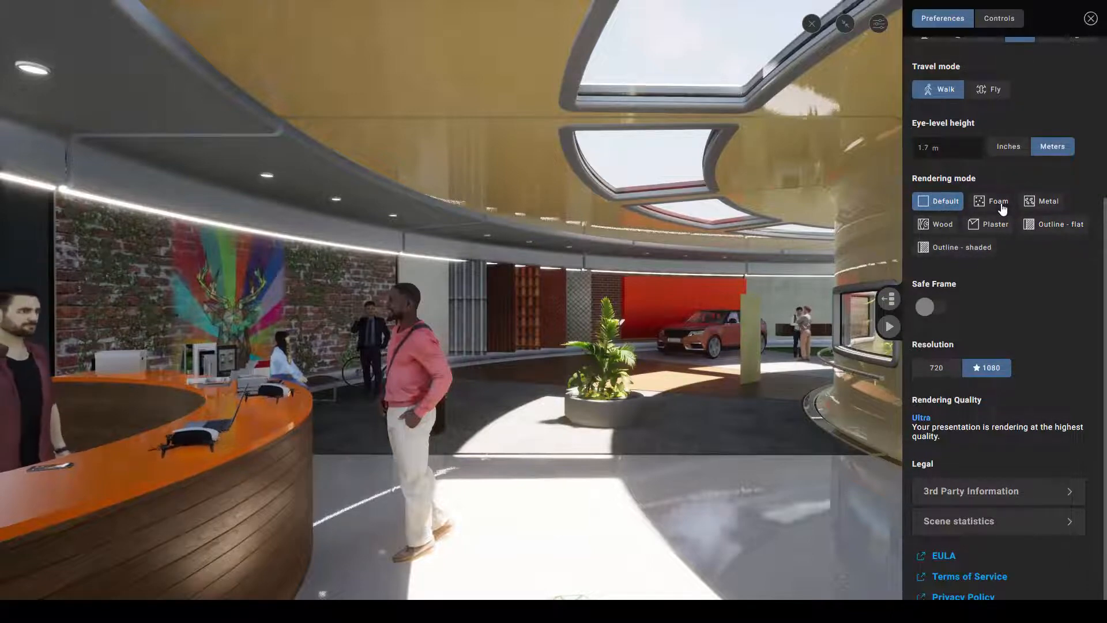
pyautogui.click(997, 201)
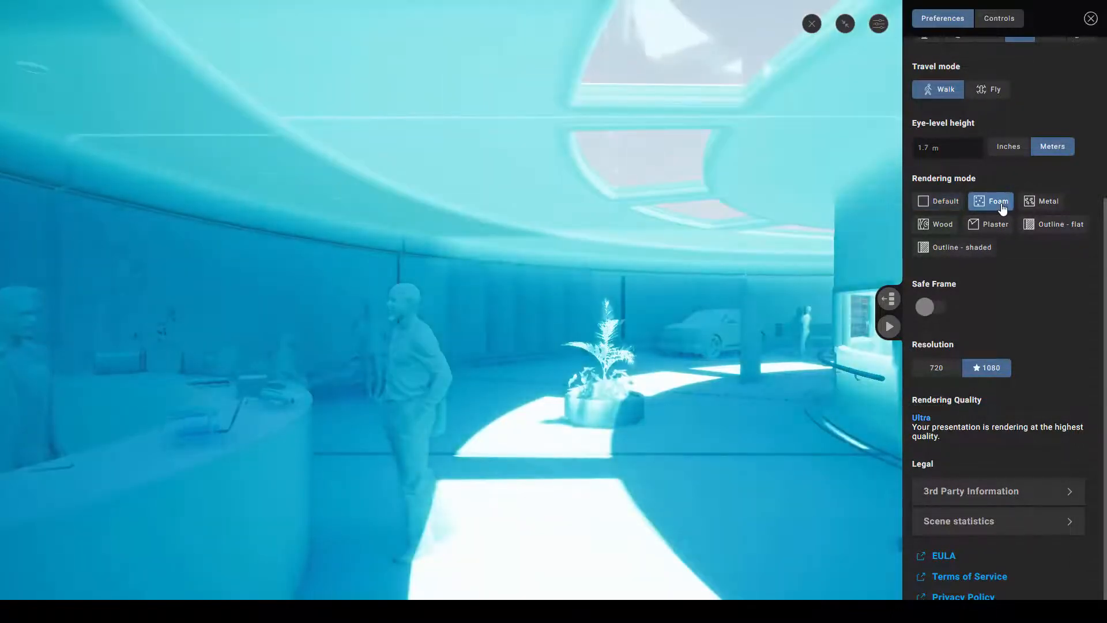
pyautogui.click(1048, 201)
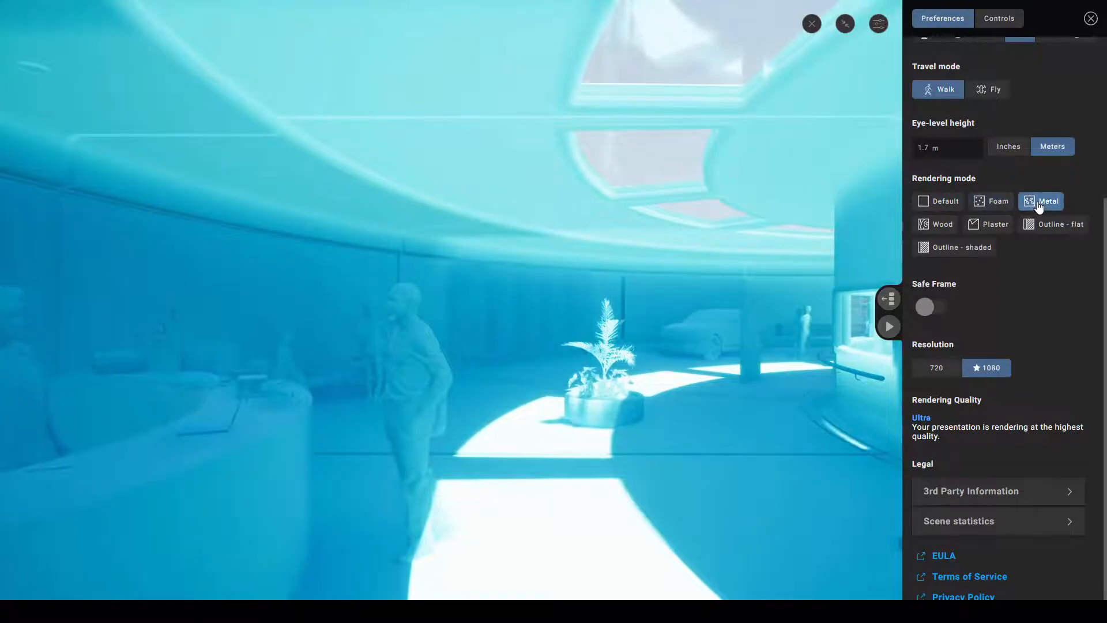
pyautogui.click(1047, 201)
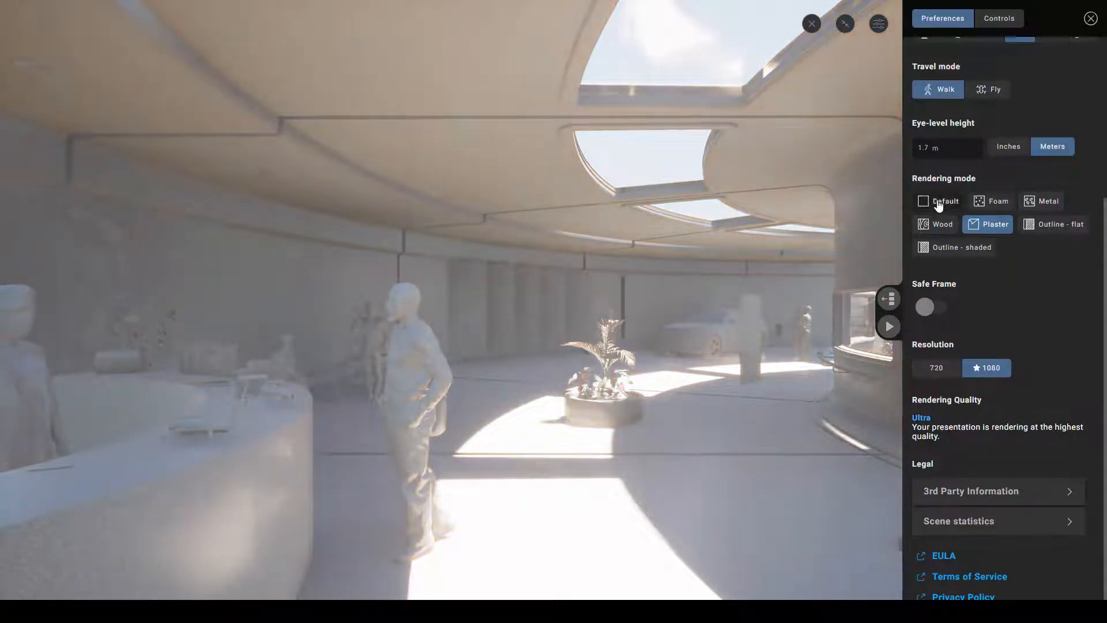
pyautogui.click(942, 202)
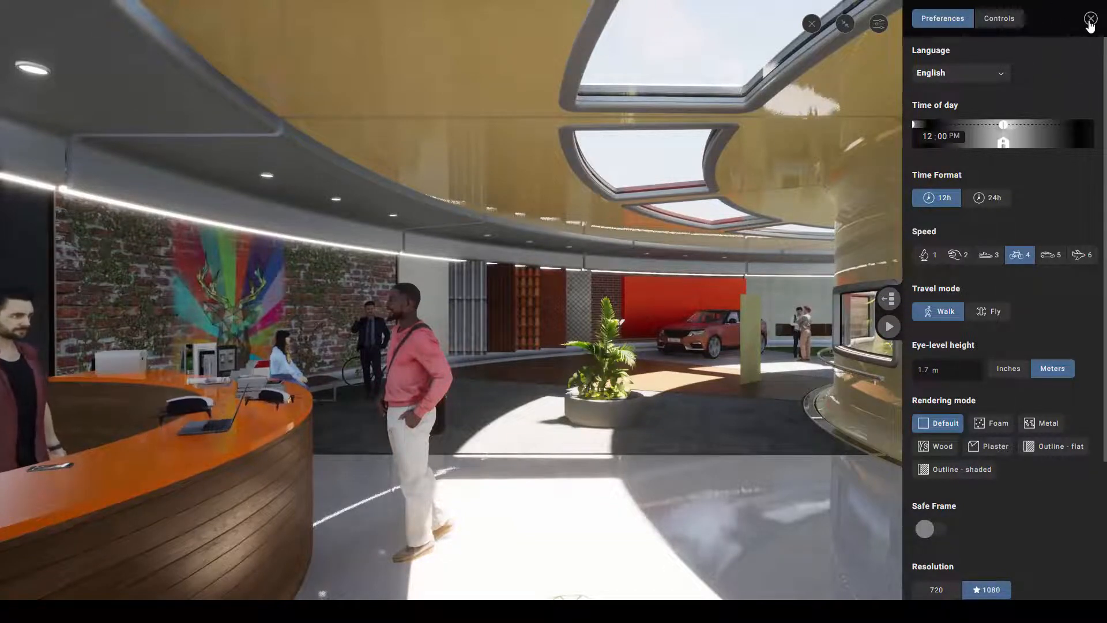
pyautogui.moveTo(1091, 19)
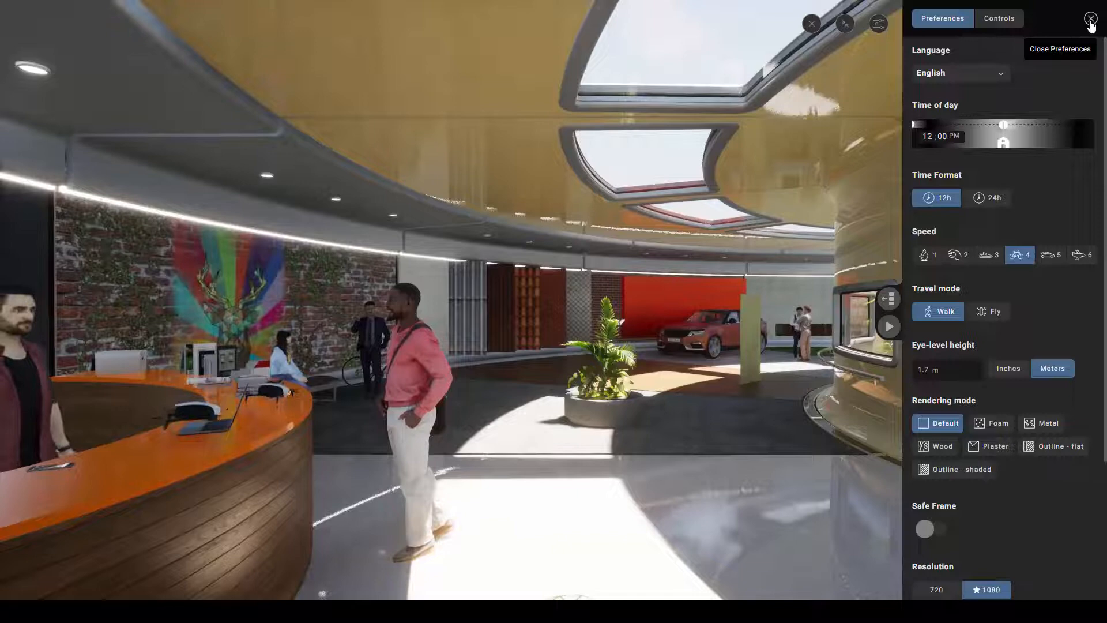
# Close Preferences and play the image2 and image3 camera views.
pyautogui.click(1091, 18)
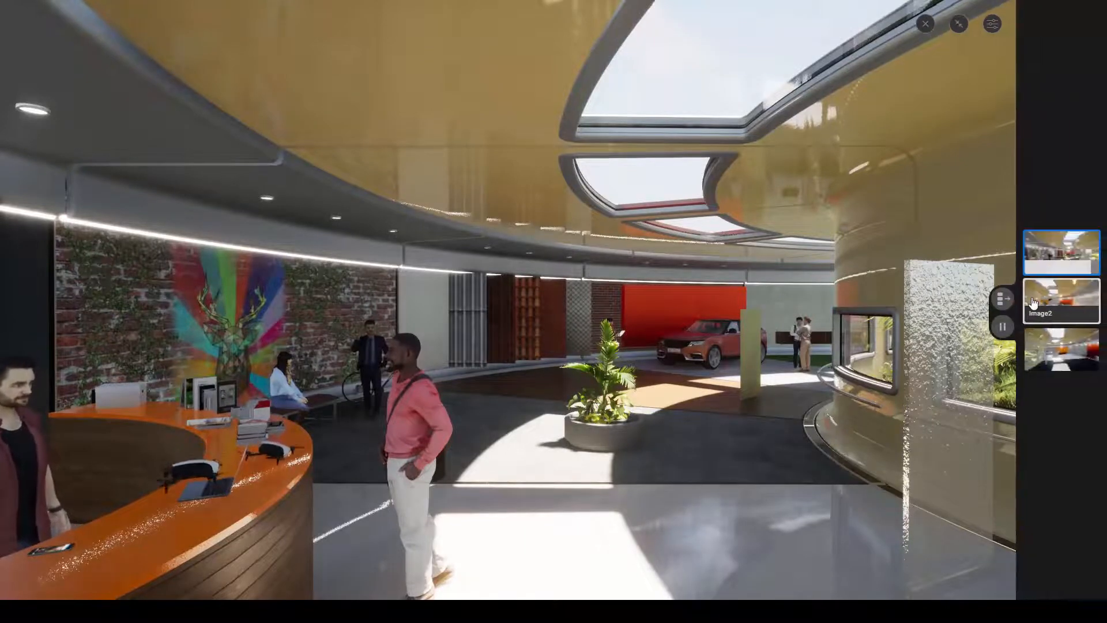
pyautogui.click(1061, 301)
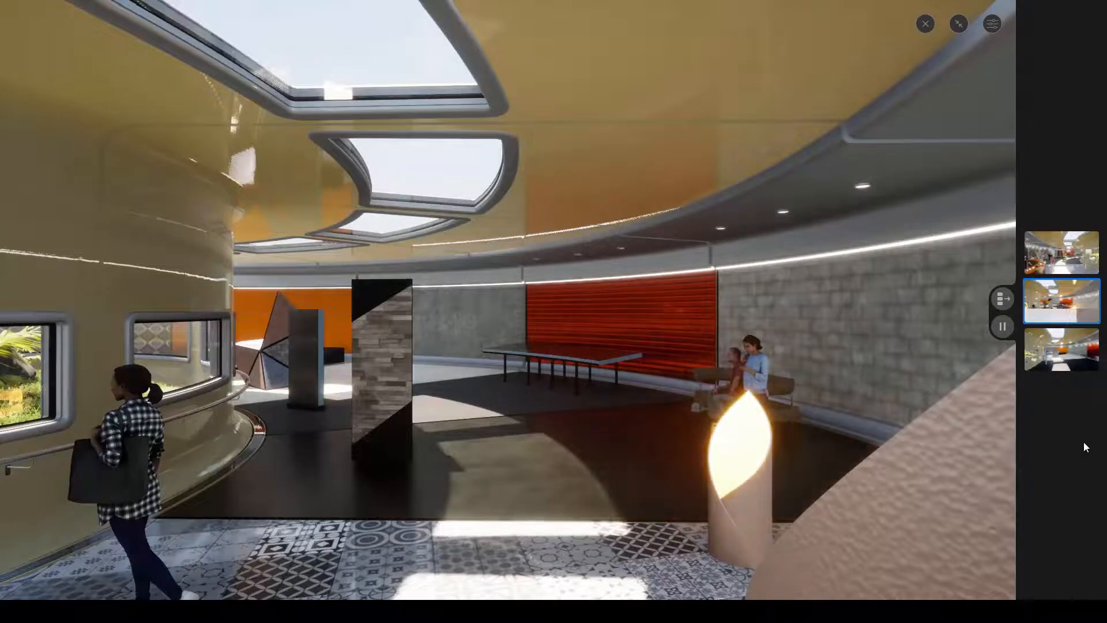
pyautogui.click(1062, 350)
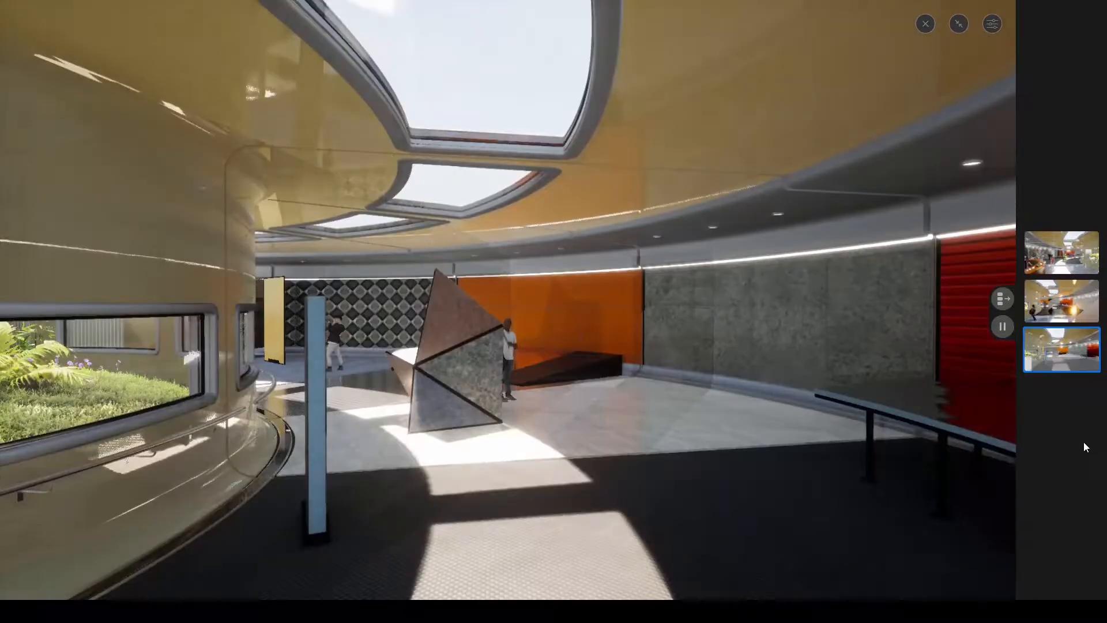